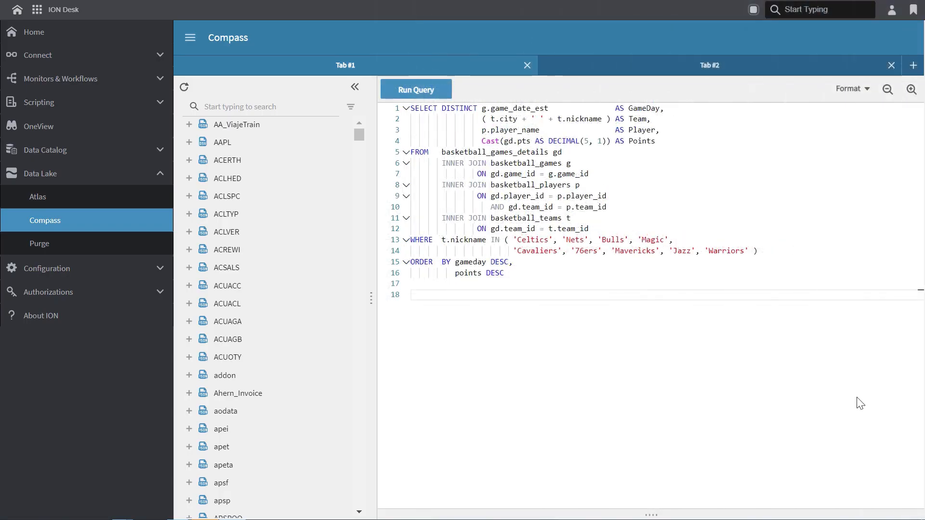
mouse_move(65, 21)
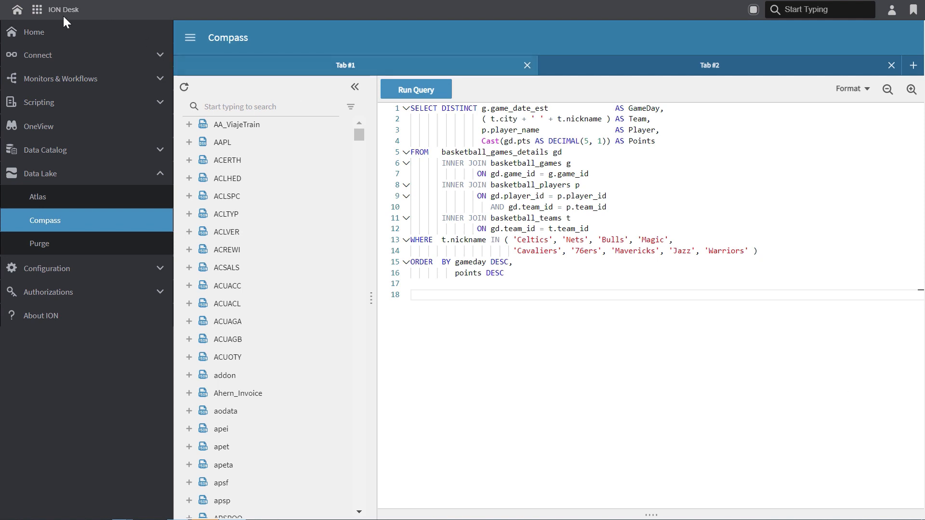
Filter the table list by 'basket' and expand the basketball_players and basketball_teams columns
click(35, 10)
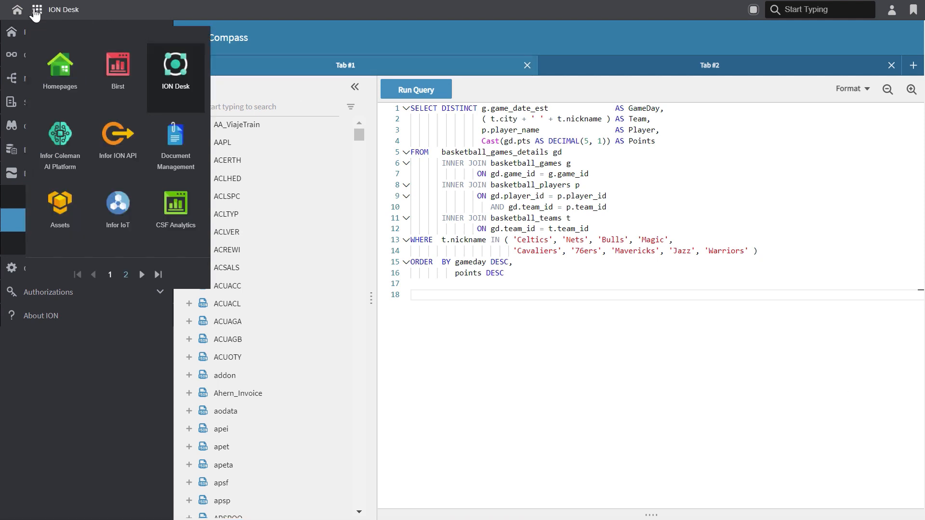
mouse_move(170, 80)
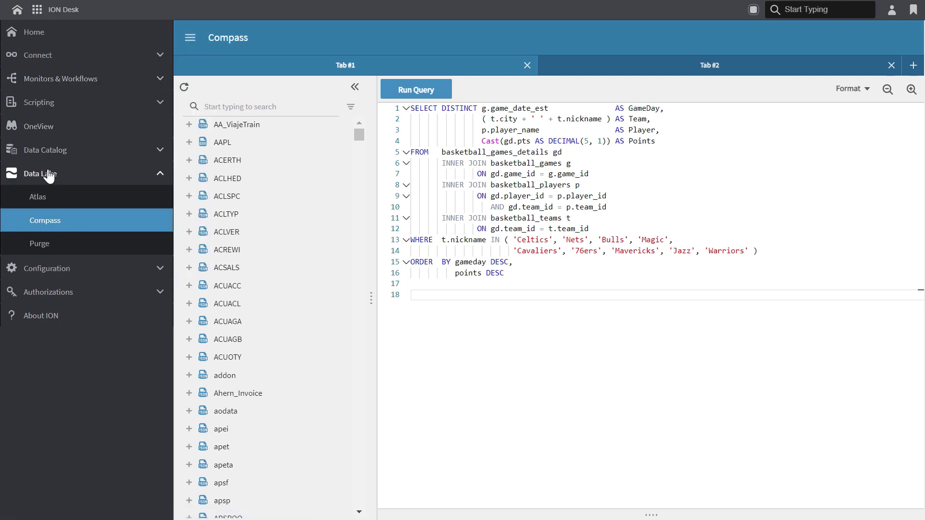
mouse_move(56, 229)
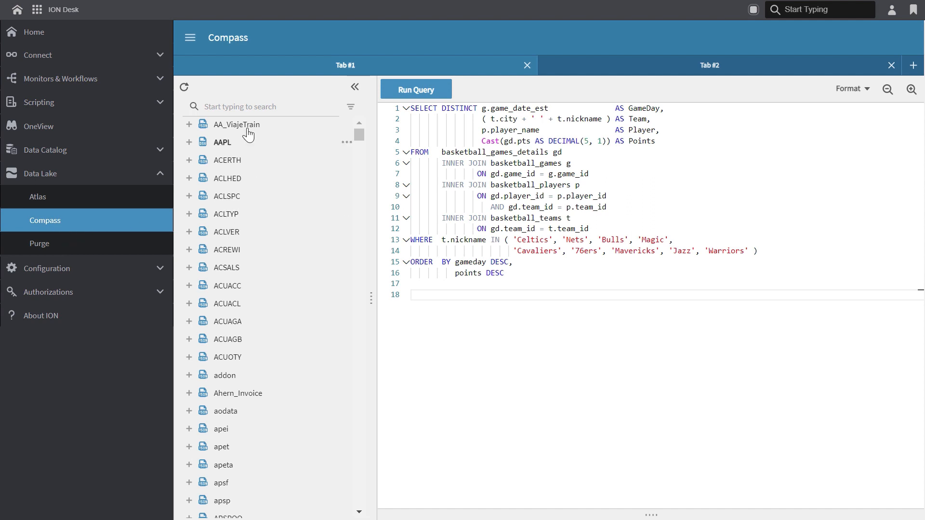
mouse_move(265, 270)
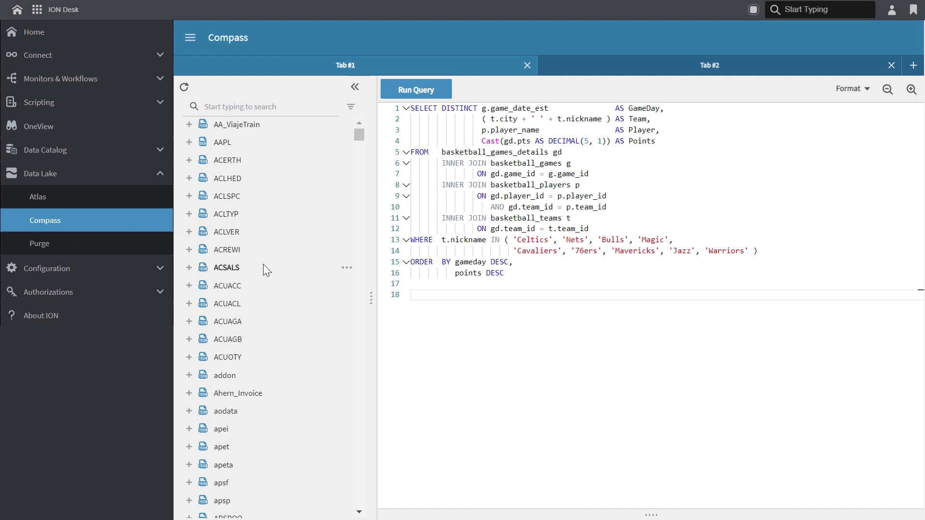
mouse_move(245, 190)
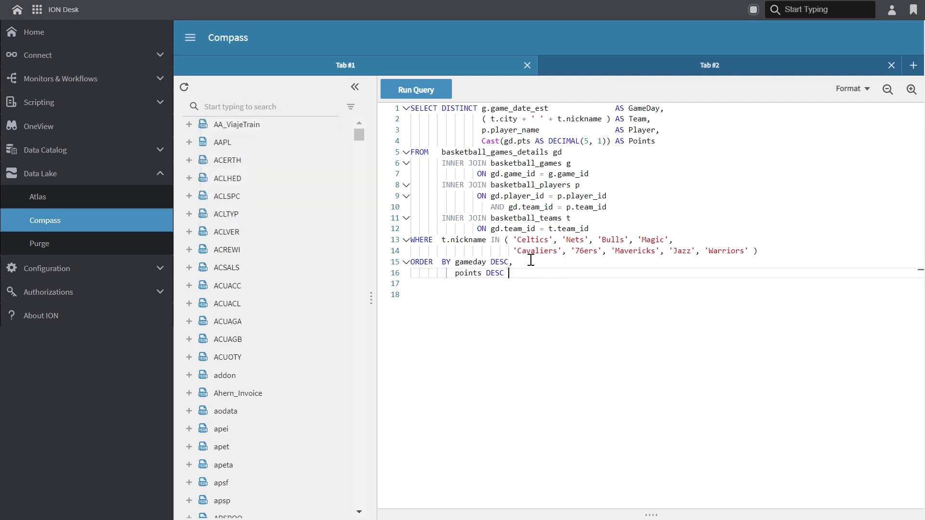
mouse_move(529, 174)
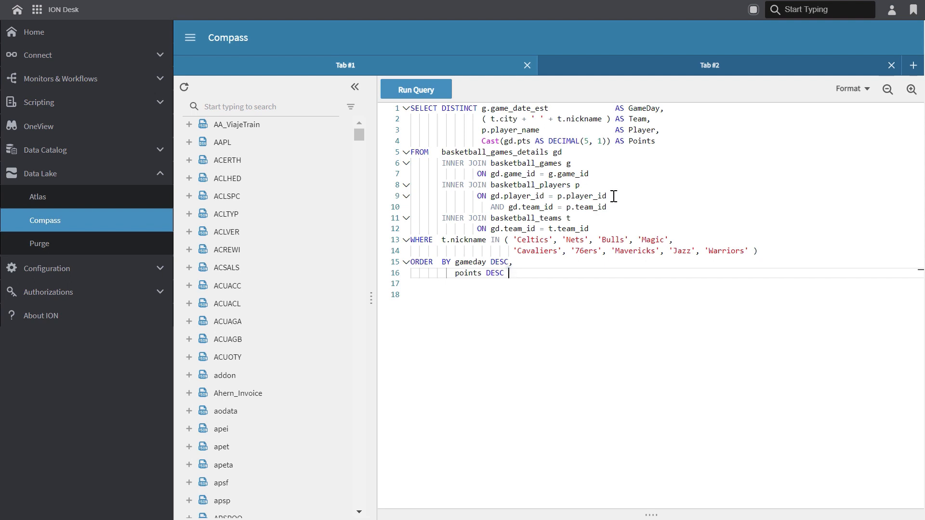
mouse_move(594, 163)
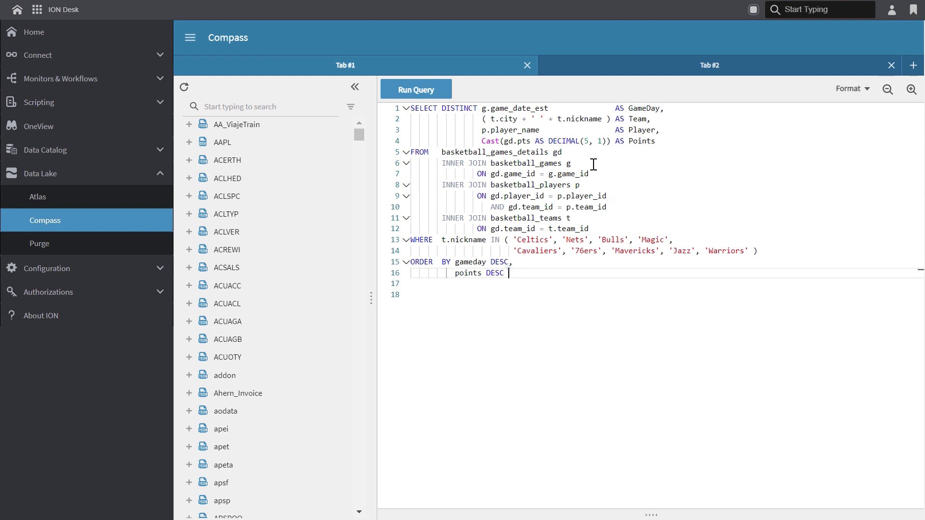
mouse_move(647, 211)
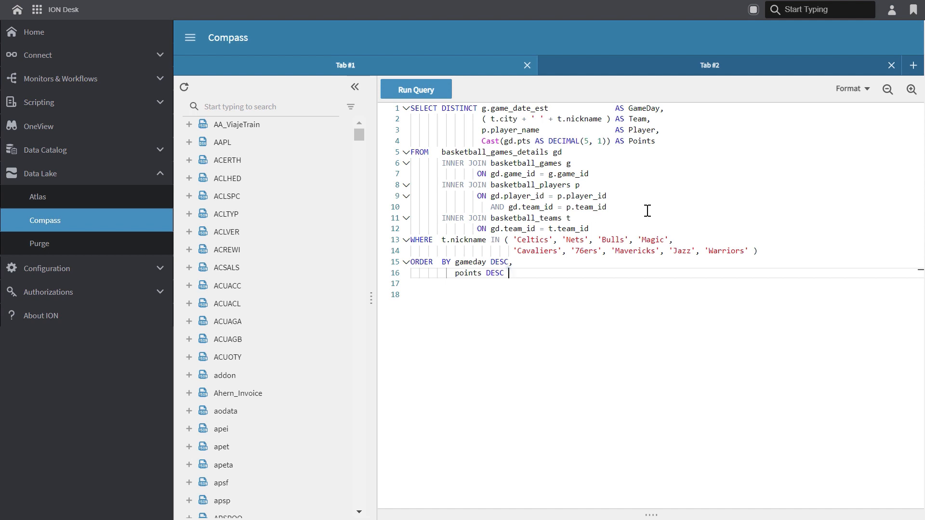
click(248, 106)
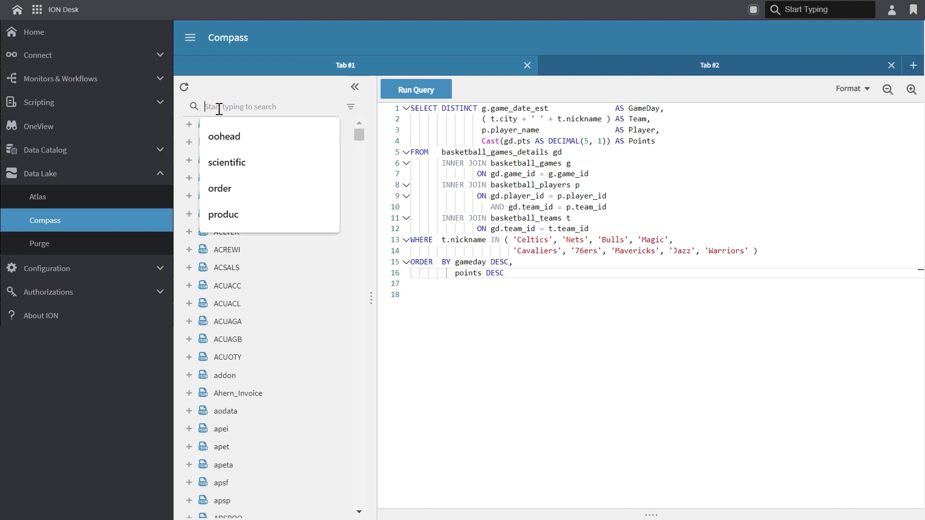
text(basket)
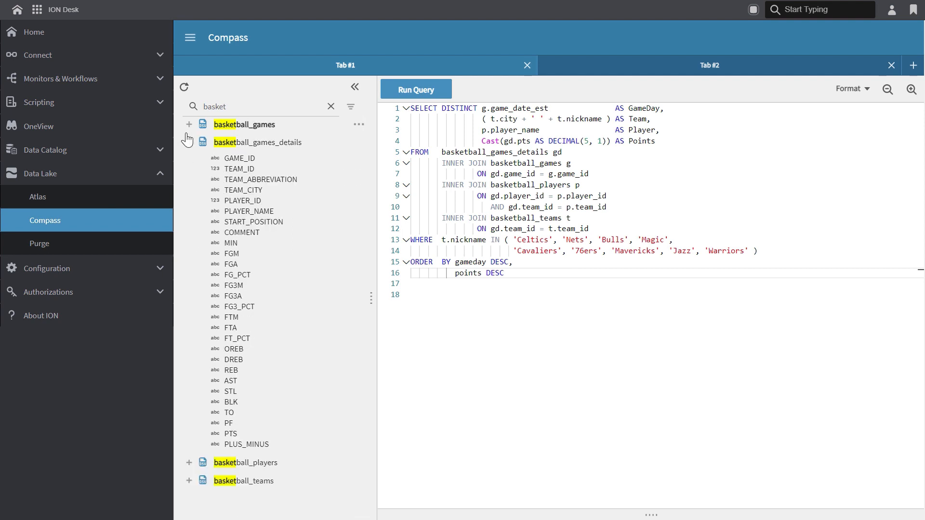
click(190, 142)
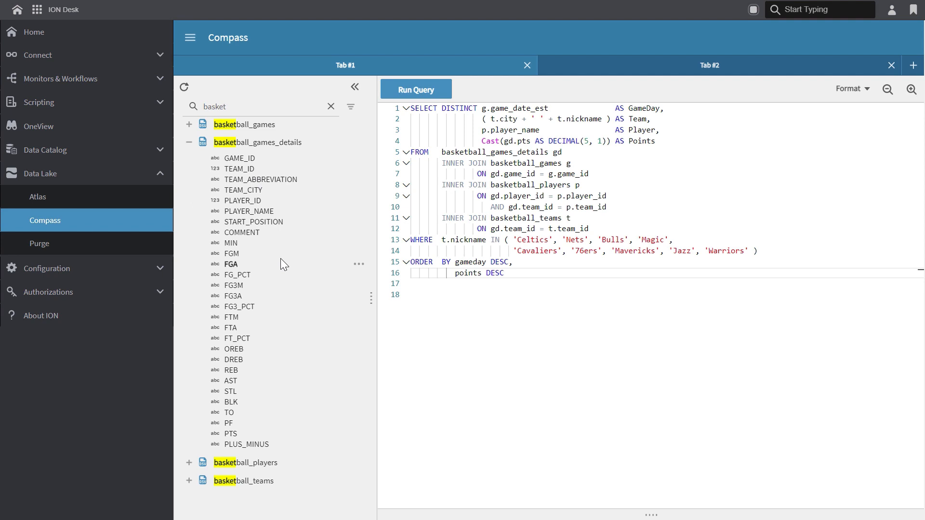
click(189, 143)
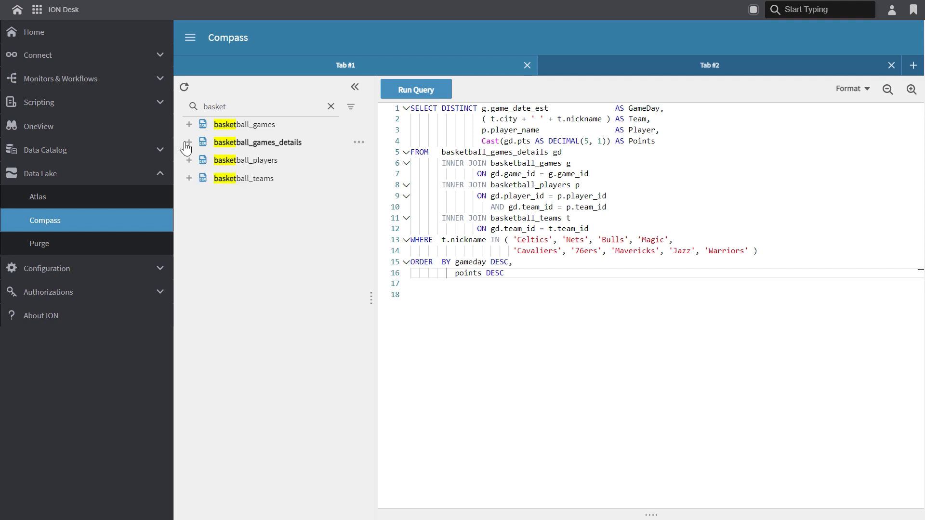
click(189, 160)
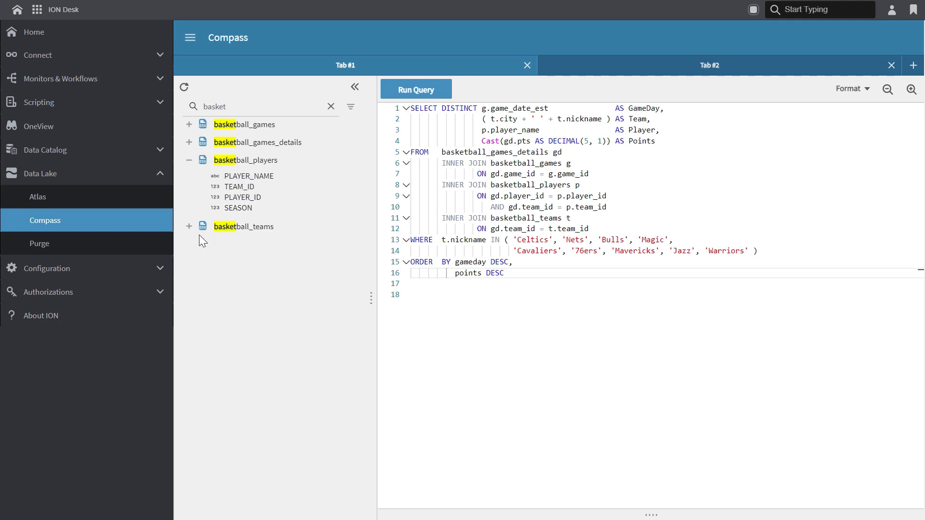
click(189, 226)
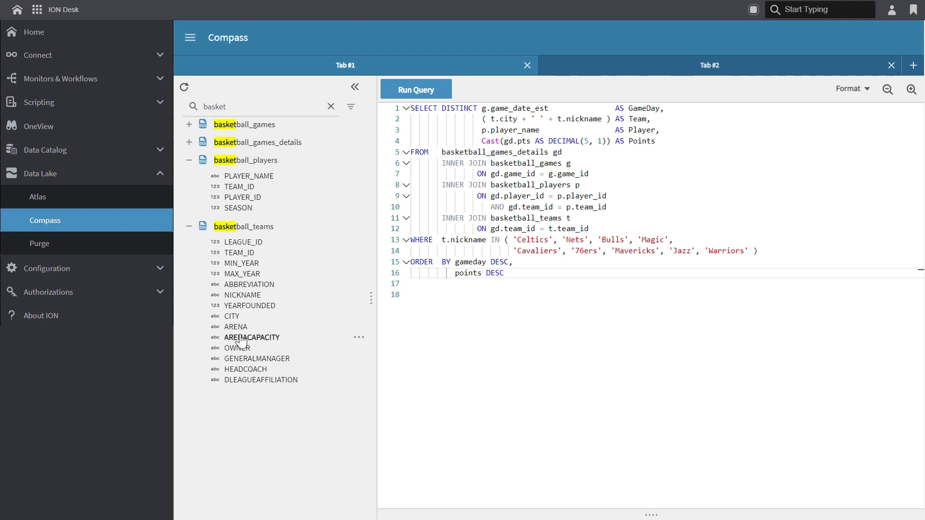
mouse_move(44, 203)
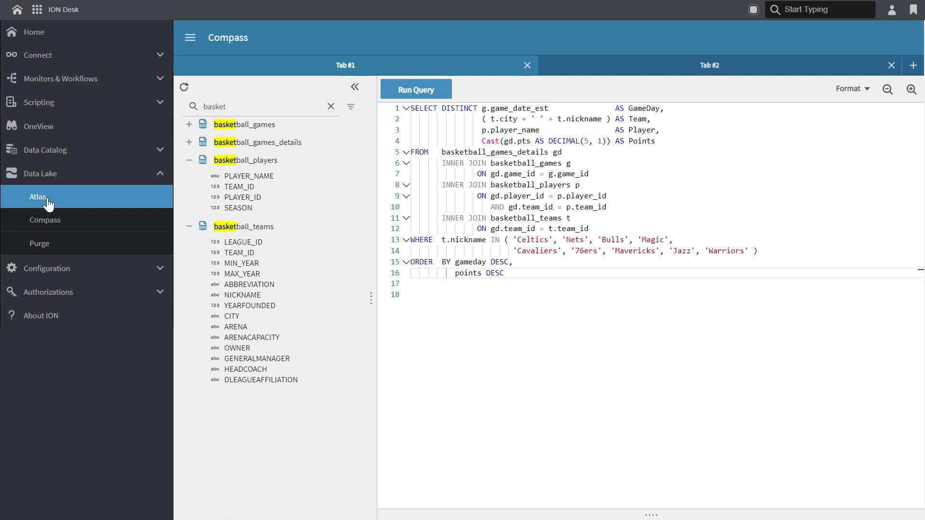
View the basketball_teams CSV content in Data Lake Atlas, then go back to Compass
click(37, 197)
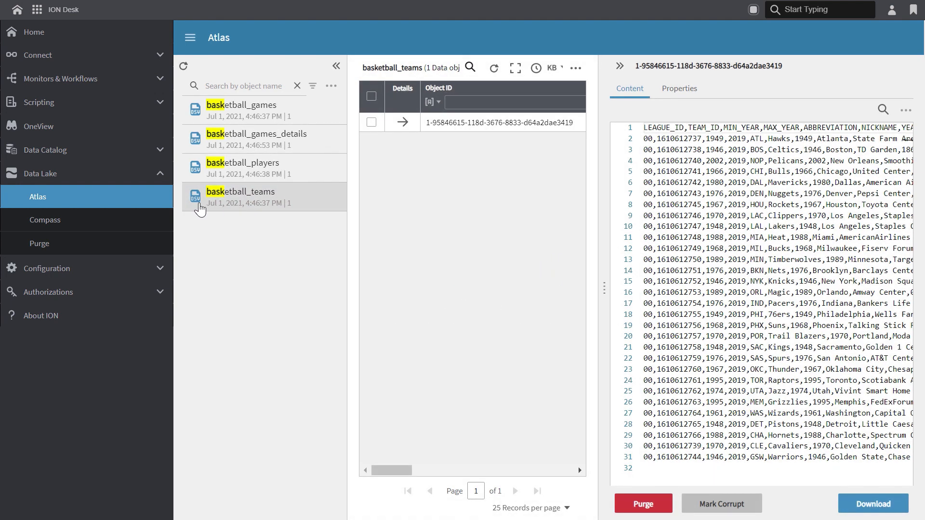
mouse_move(195, 208)
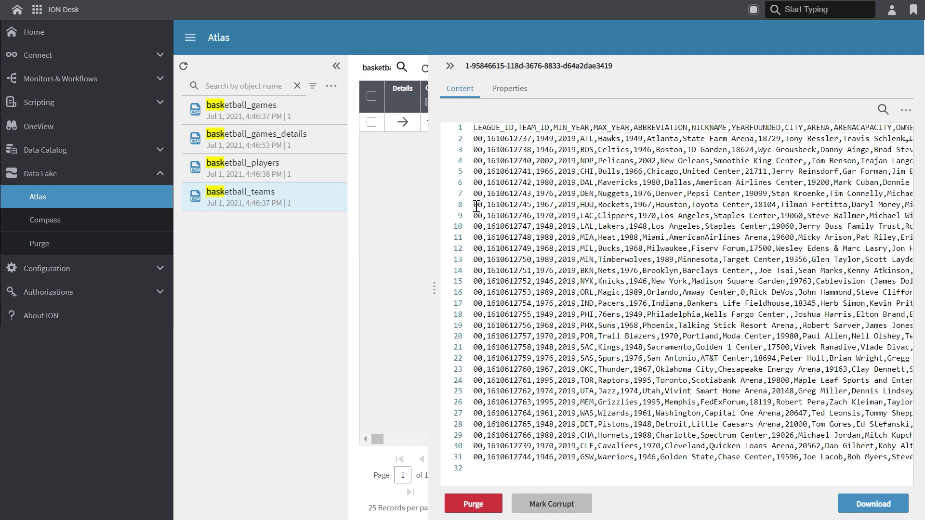
click(44, 220)
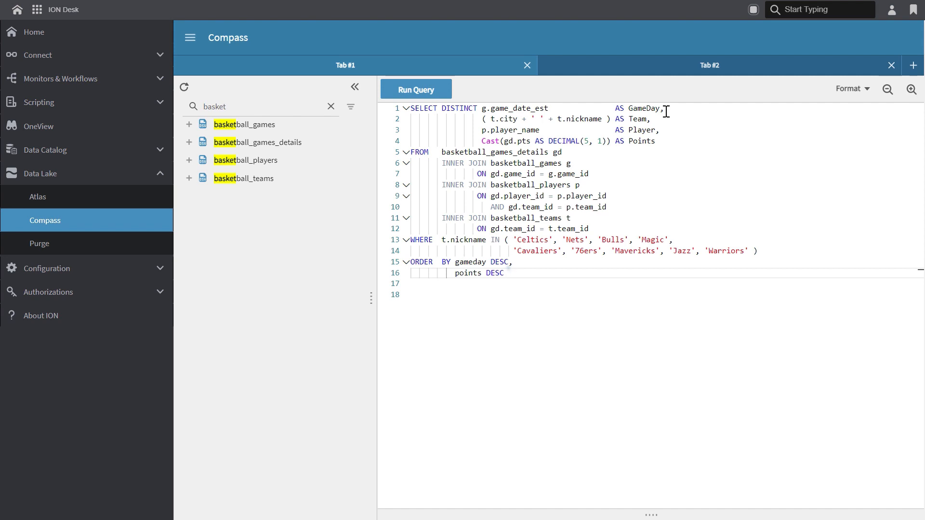
mouse_move(662, 251)
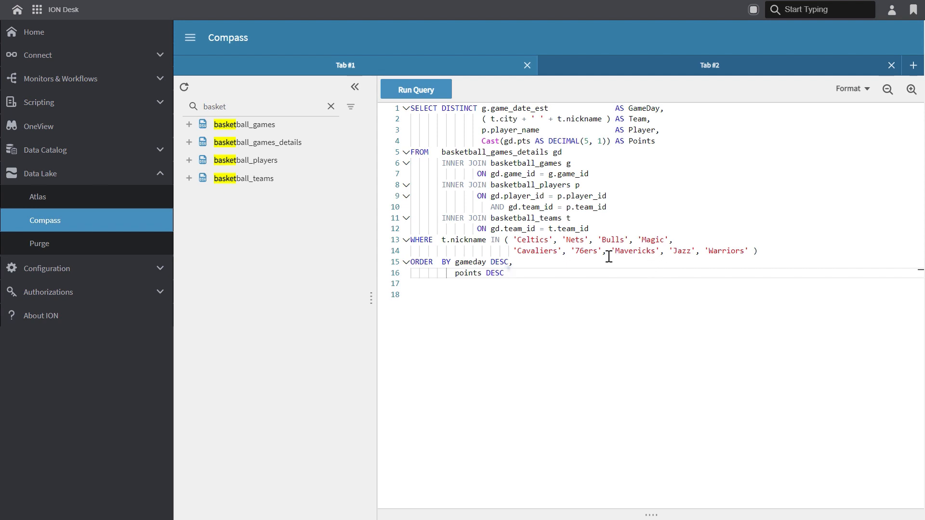
Select every line of the basketball points query in the Compass editor
drag(455, 207, 503, 273)
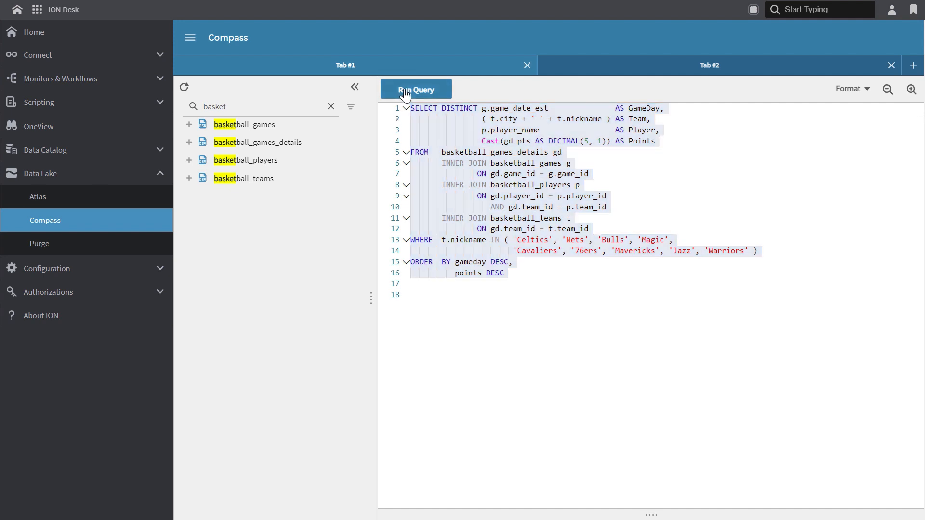
Run the query, getting top-100 game day, team, player and points rows led by Luka Doncic's 37
click(416, 90)
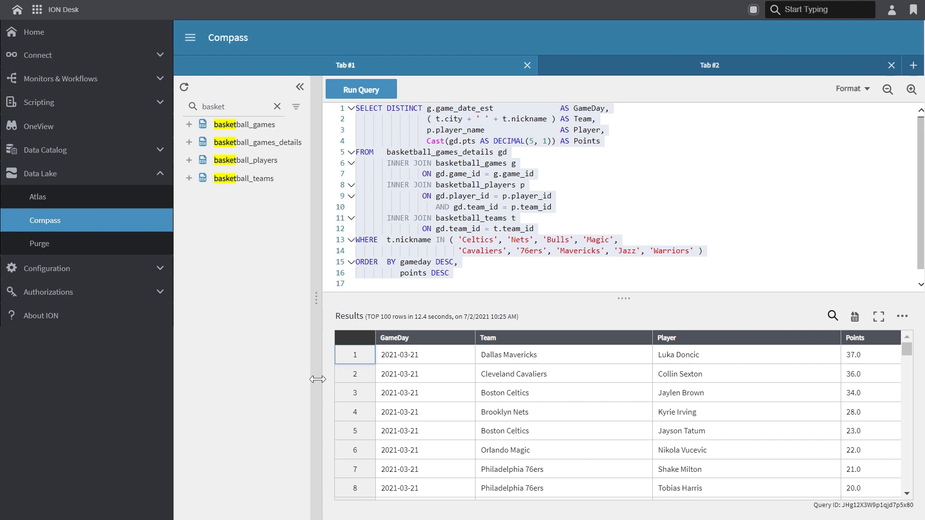
mouse_move(433, 396)
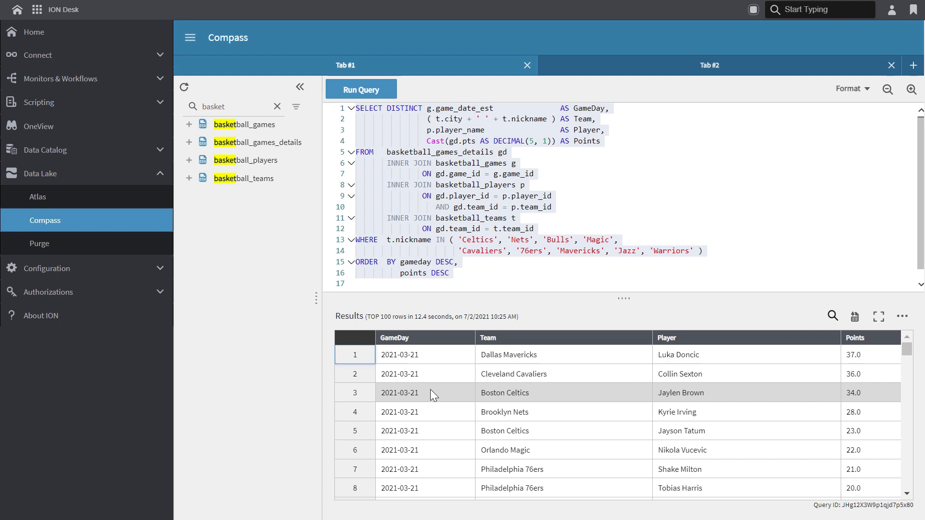
mouse_move(439, 395)
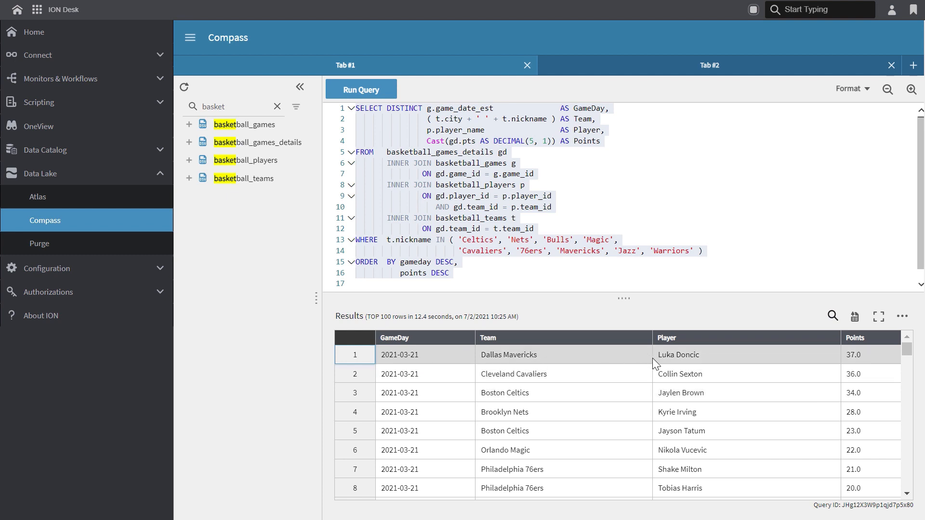
mouse_move(878, 367)
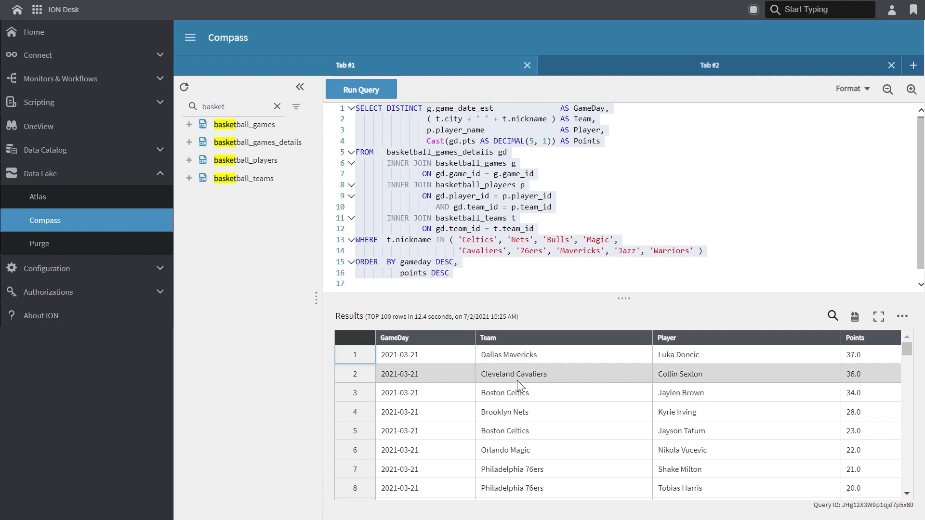
mouse_move(717, 385)
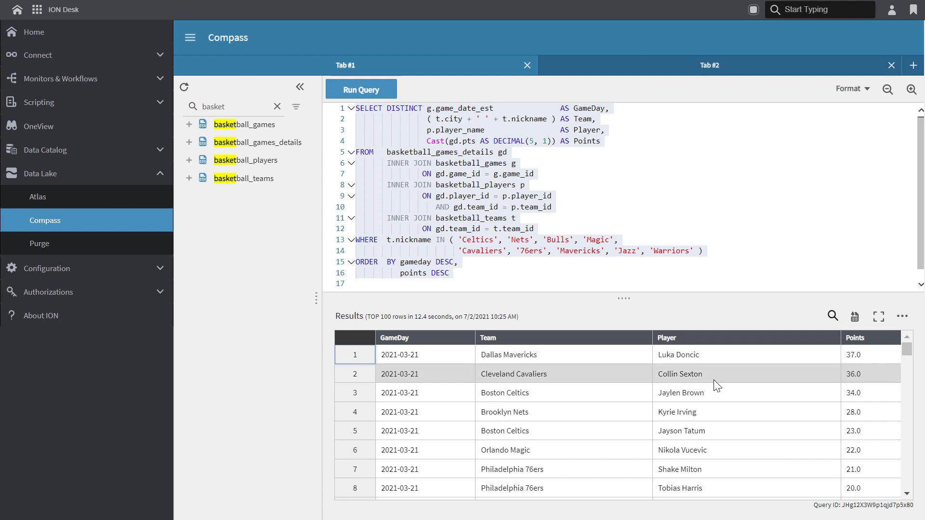
mouse_move(700, 405)
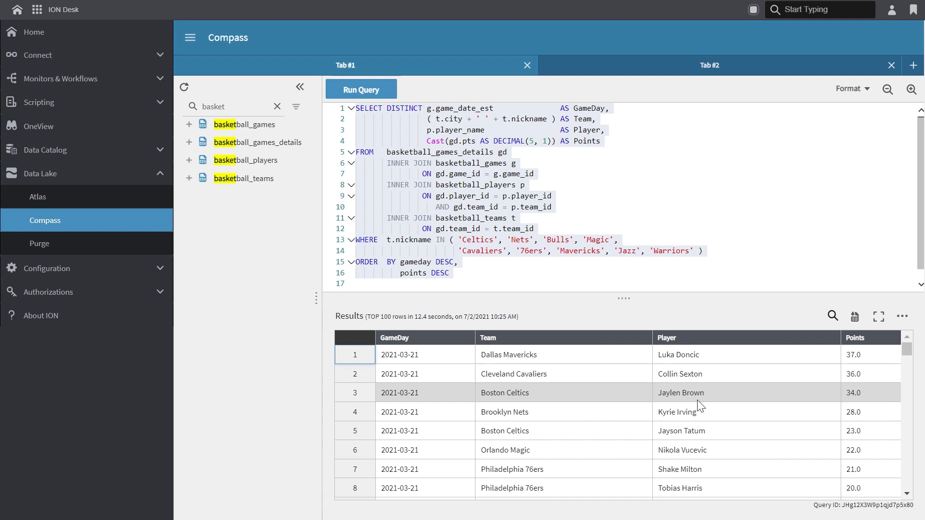
mouse_move(837, 422)
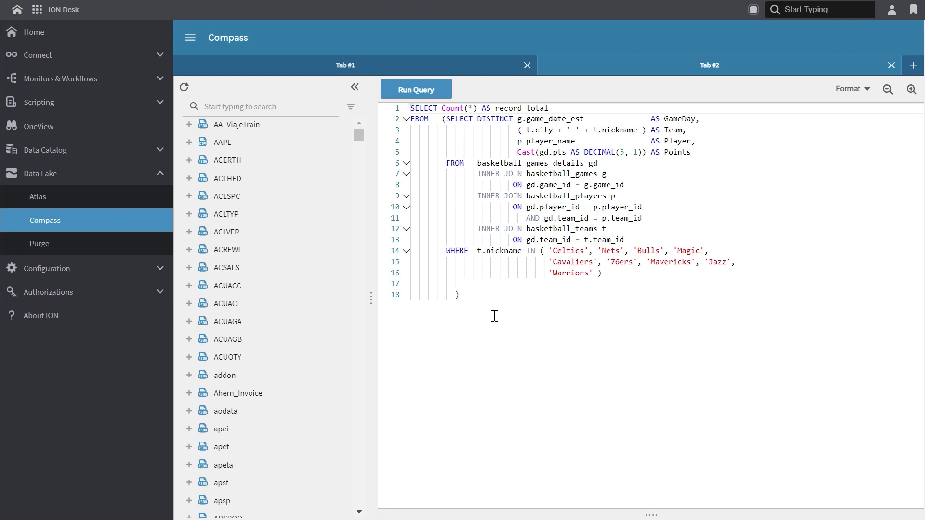
mouse_move(471, 151)
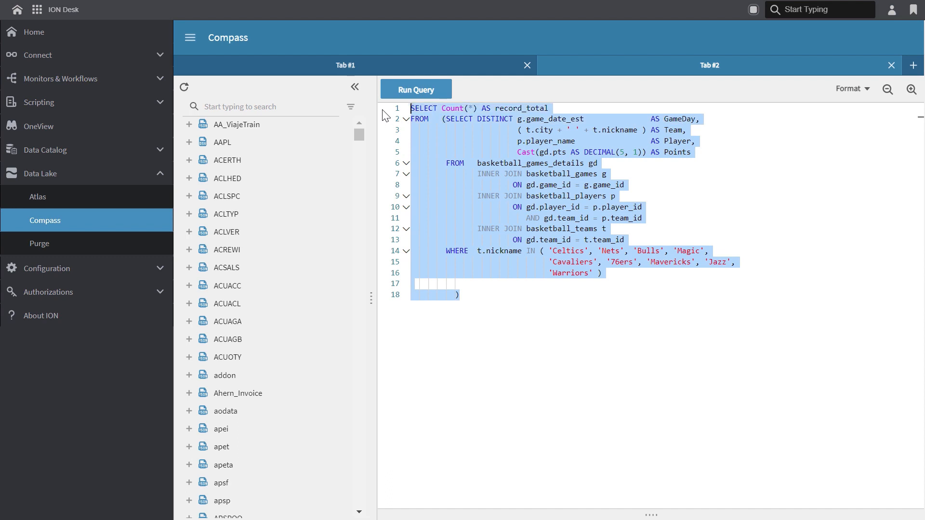
Run the Count(*) wrapper query and confirm a record_total of 140,724
click(416, 89)
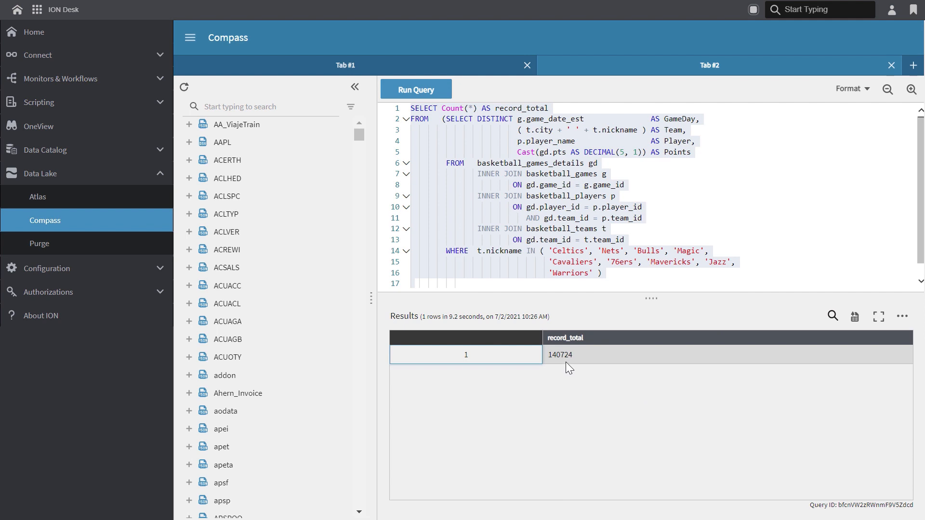
mouse_move(559, 381)
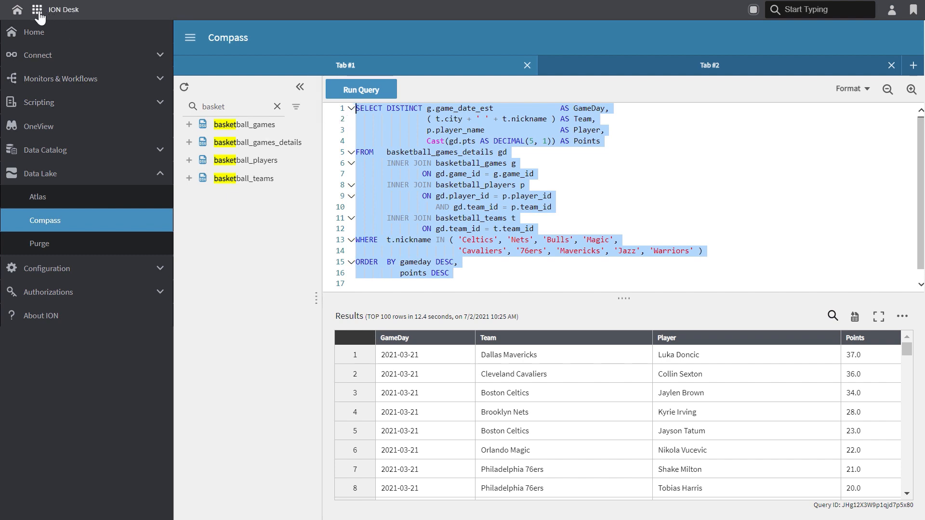
click(36, 10)
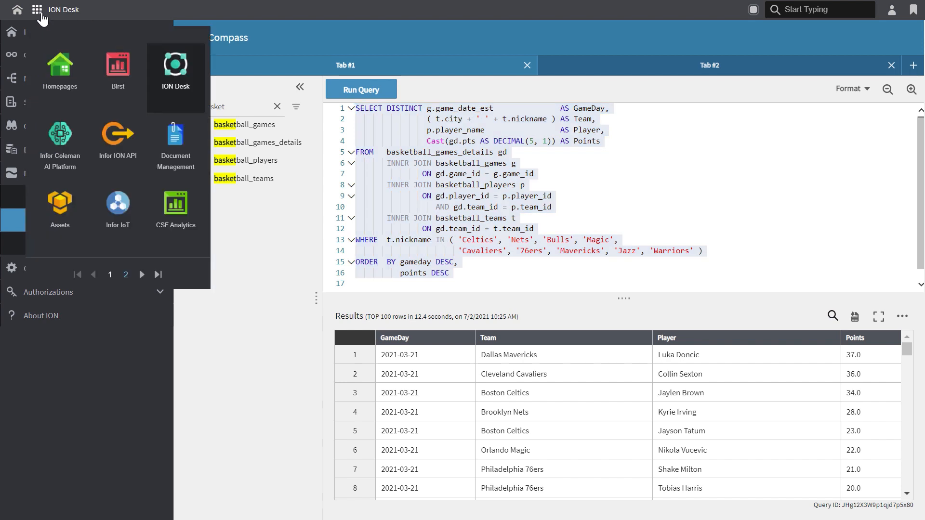
Open the datalakeapi Documentation from page 2 of the Infor ION API suite
click(117, 133)
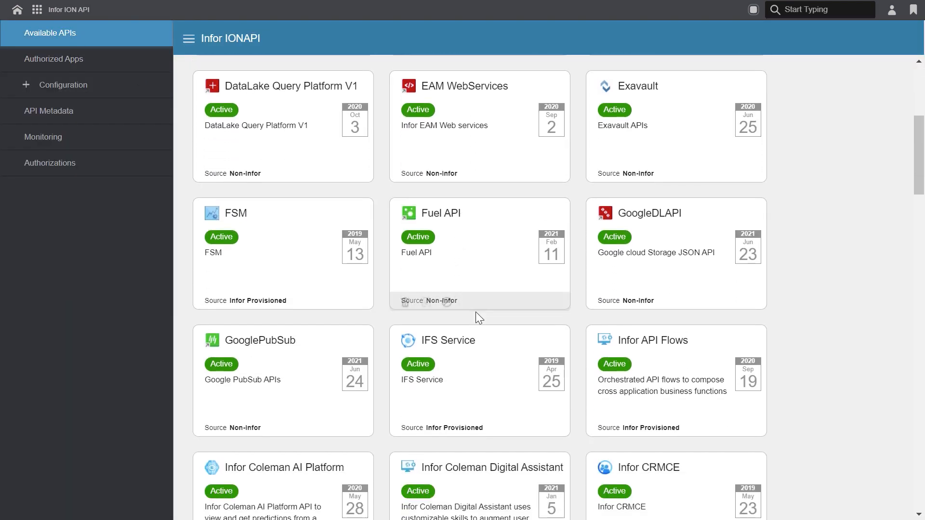
scroll(down, 3)
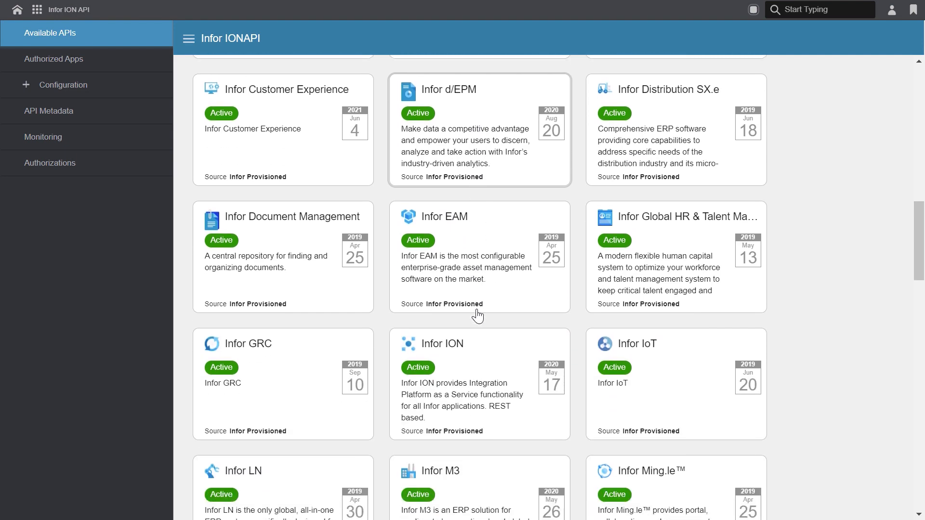
click(443, 344)
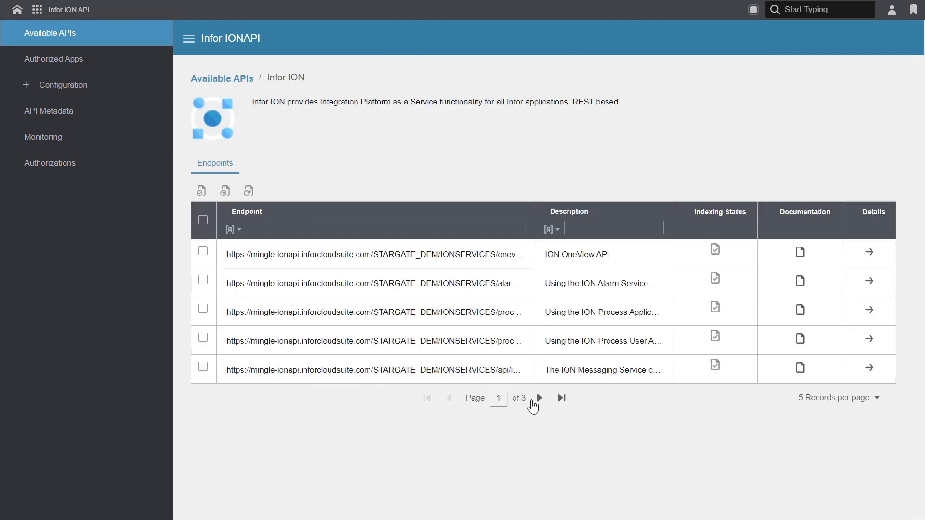
click(538, 398)
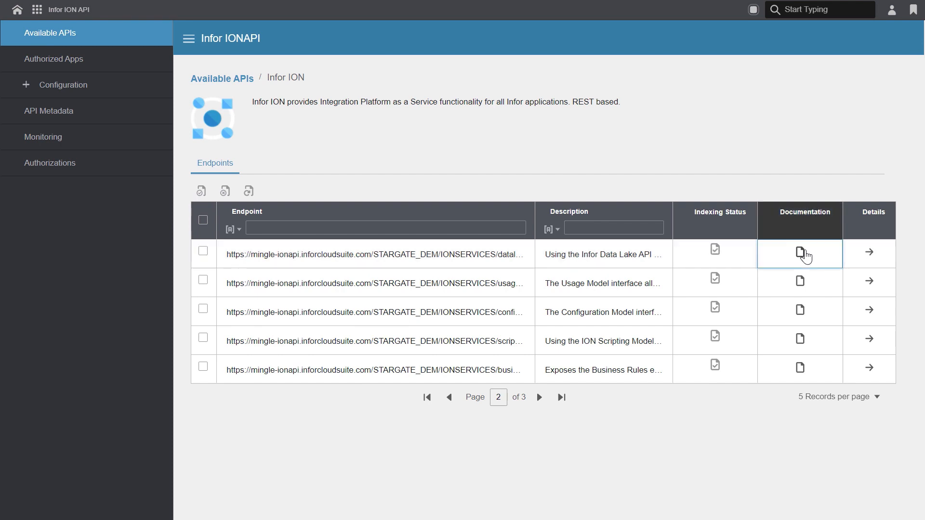
click(800, 254)
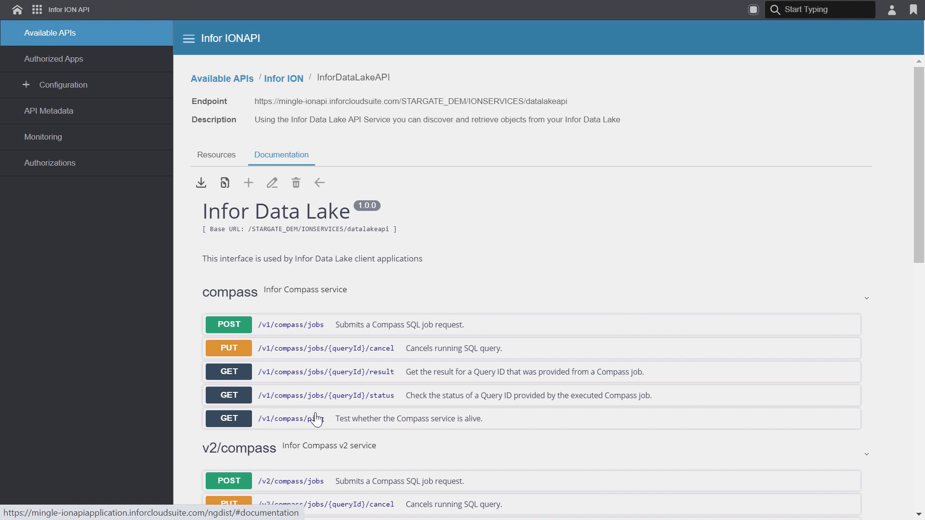
scroll(down, 3)
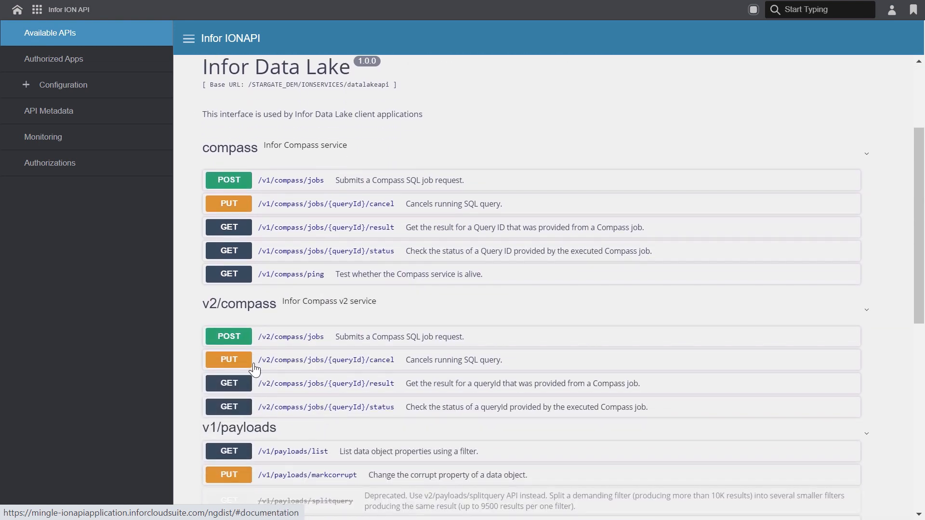
scroll(down, 3)
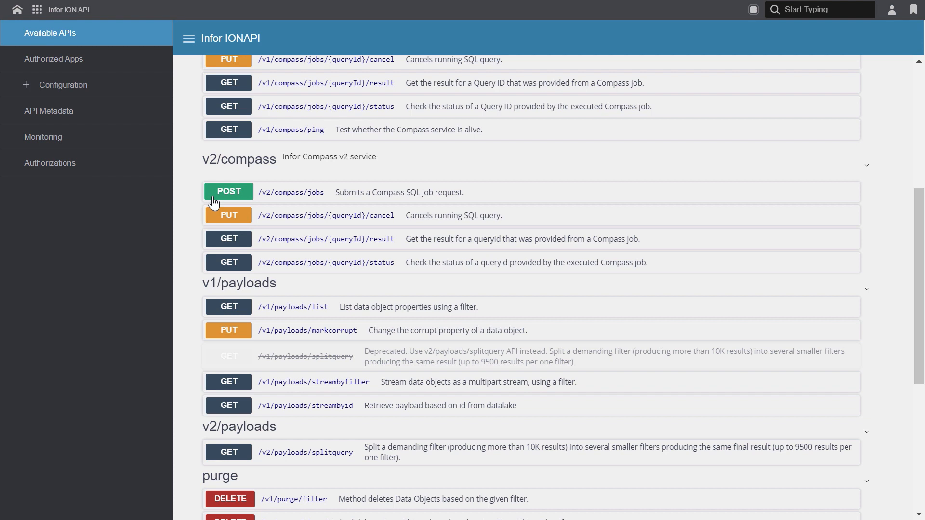
Post the basketball SQL to POST /v2/compass/jobs and copy the returned queryId
click(228, 192)
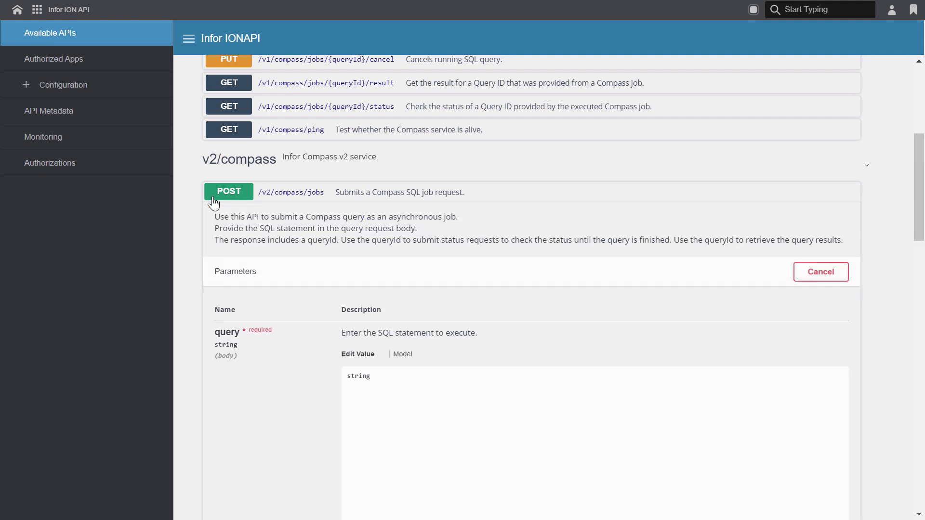
mouse_move(434, 377)
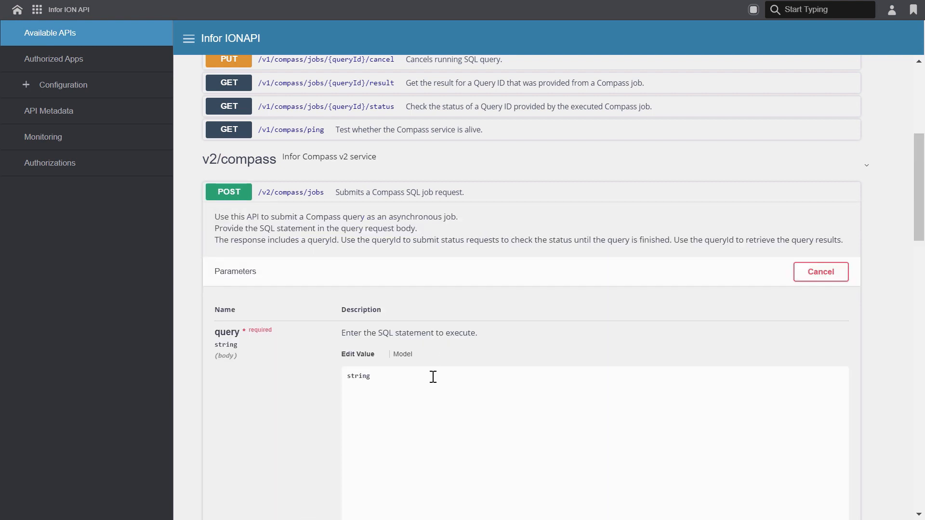
scroll(down, 3)
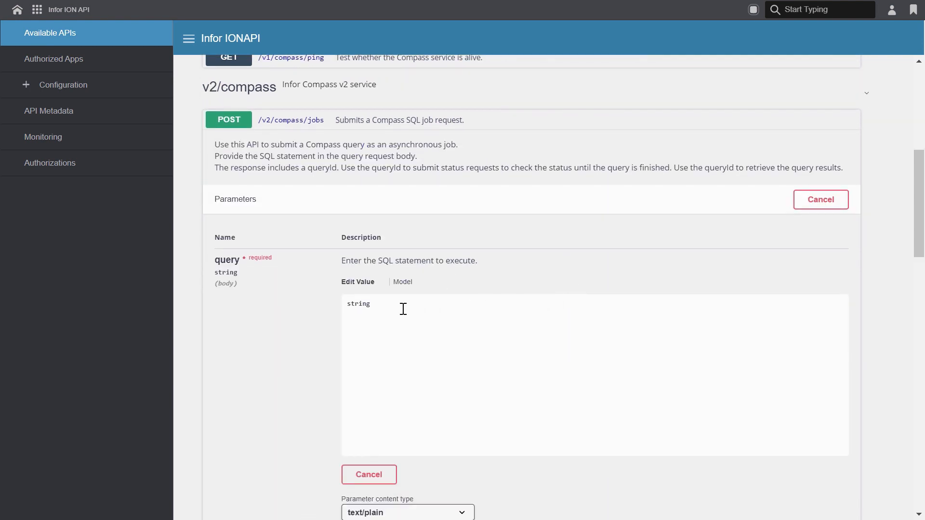
double_click(359, 304)
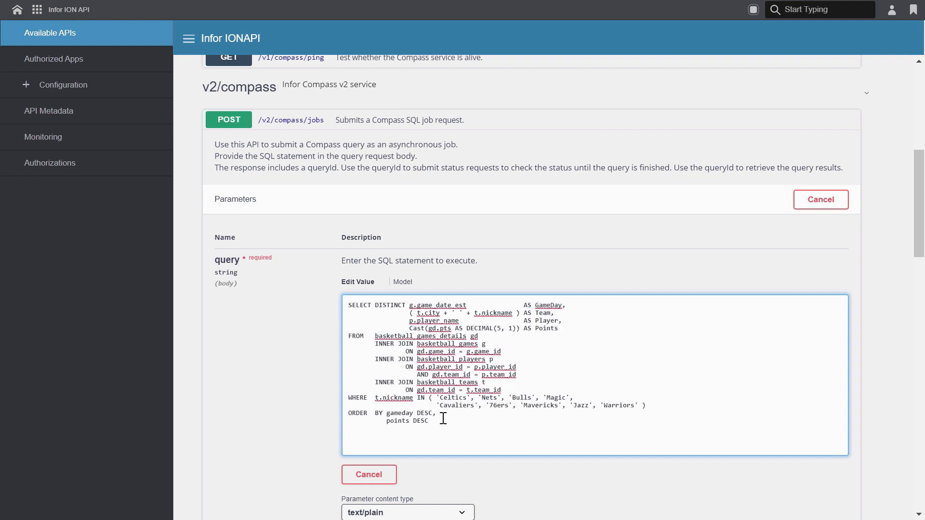
scroll(down, 3)
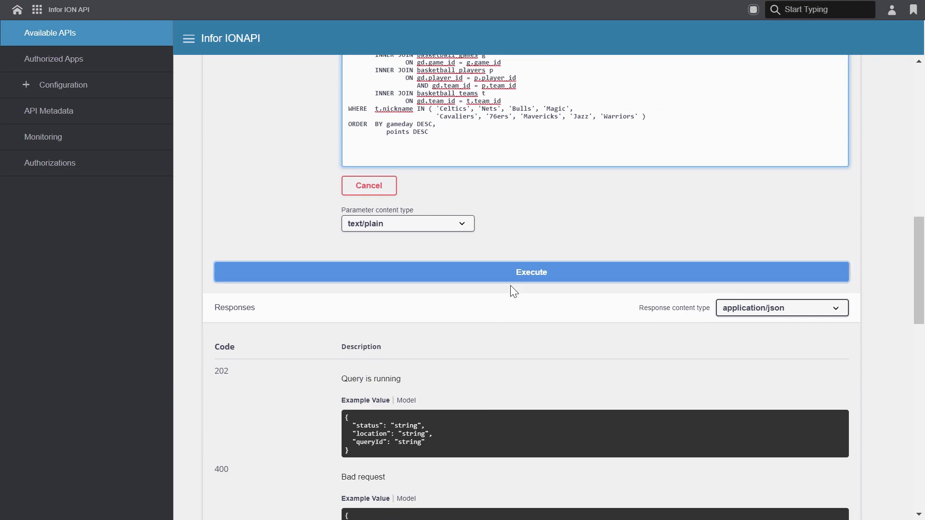
click(519, 272)
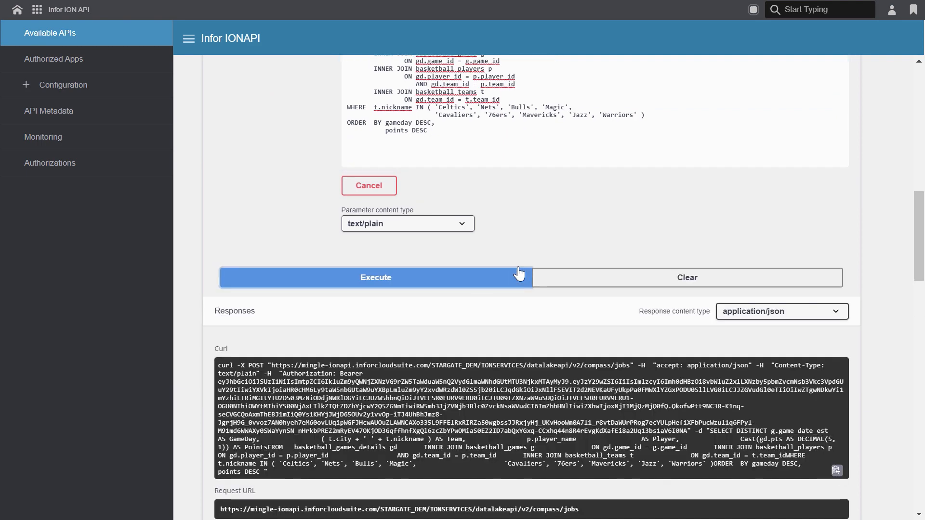
click(376, 277)
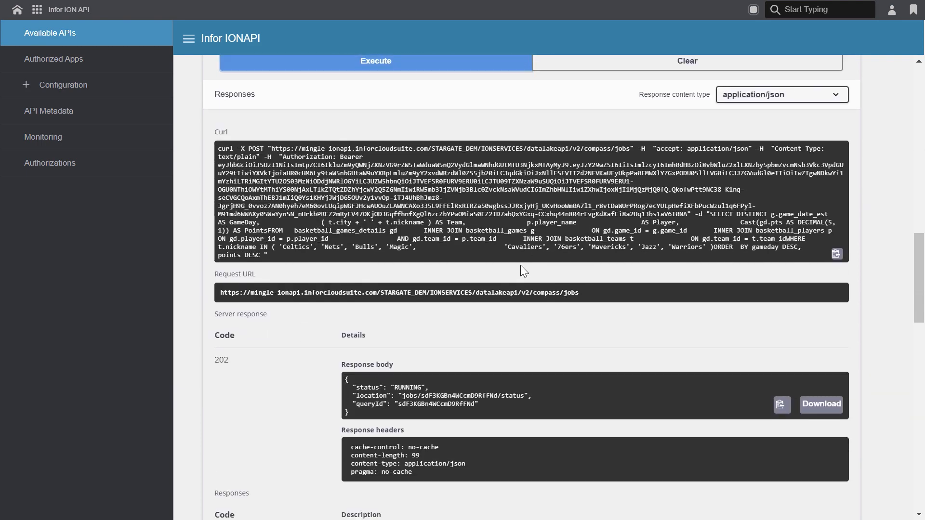
scroll(down, 3)
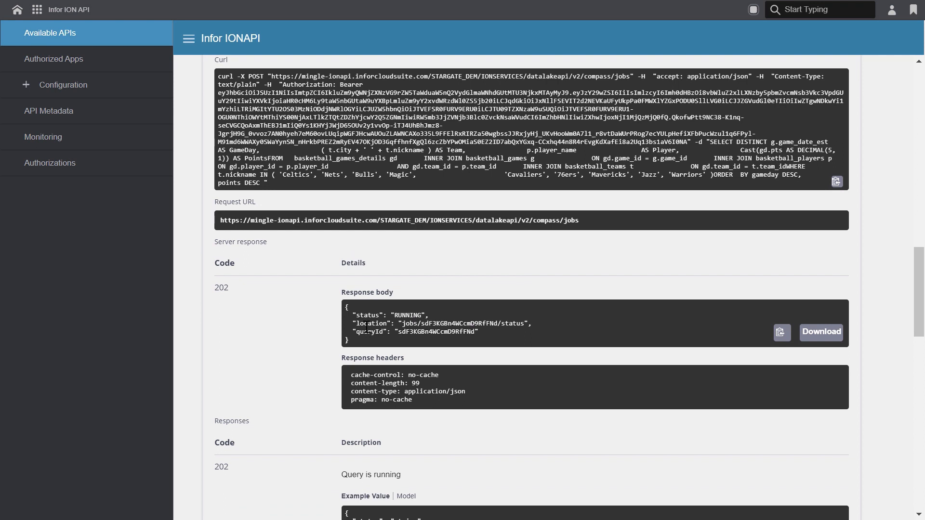
mouse_move(433, 326)
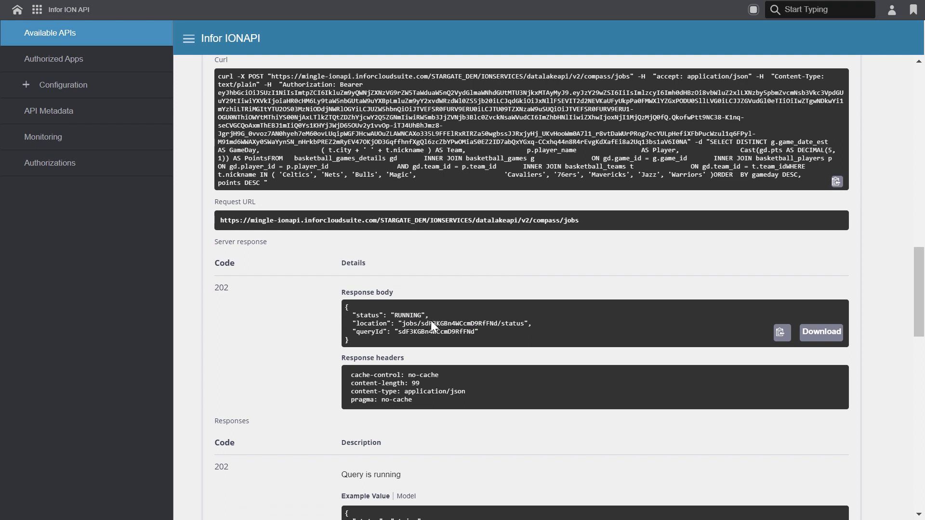
mouse_move(411, 344)
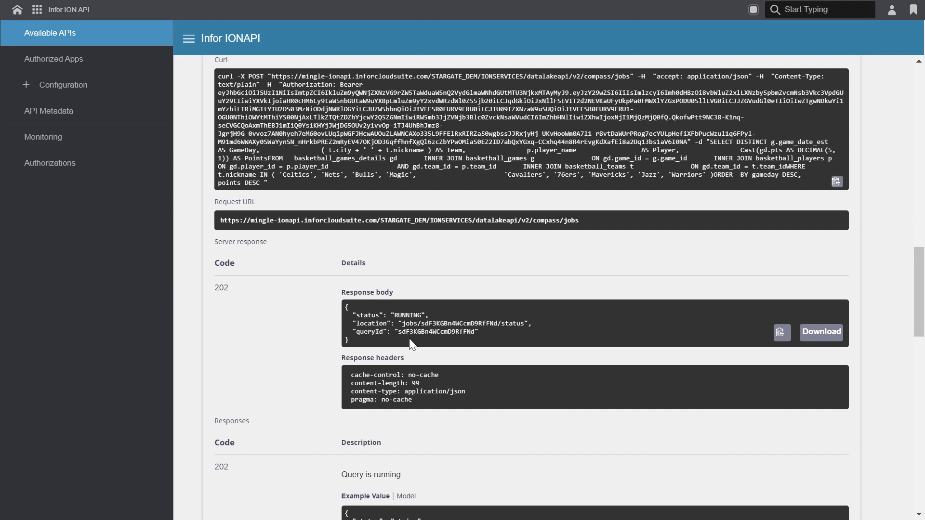
mouse_move(418, 343)
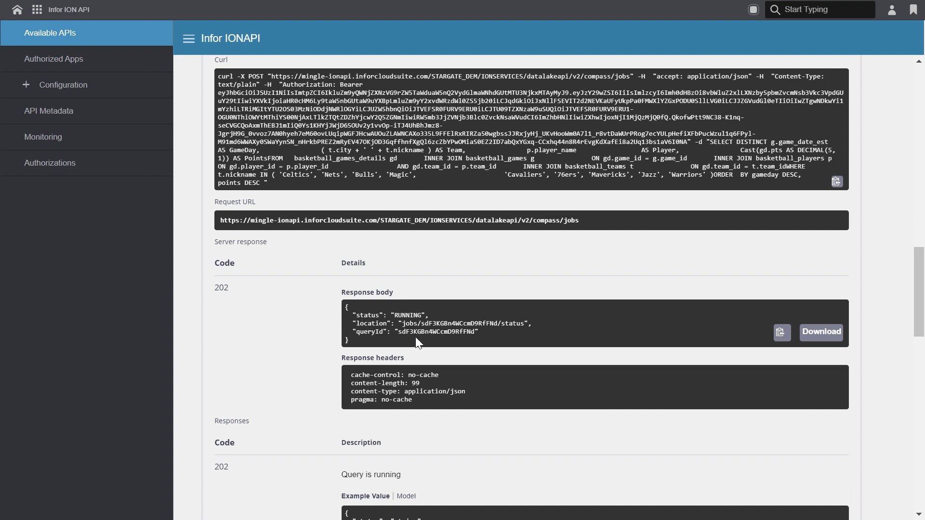
double_click(437, 332)
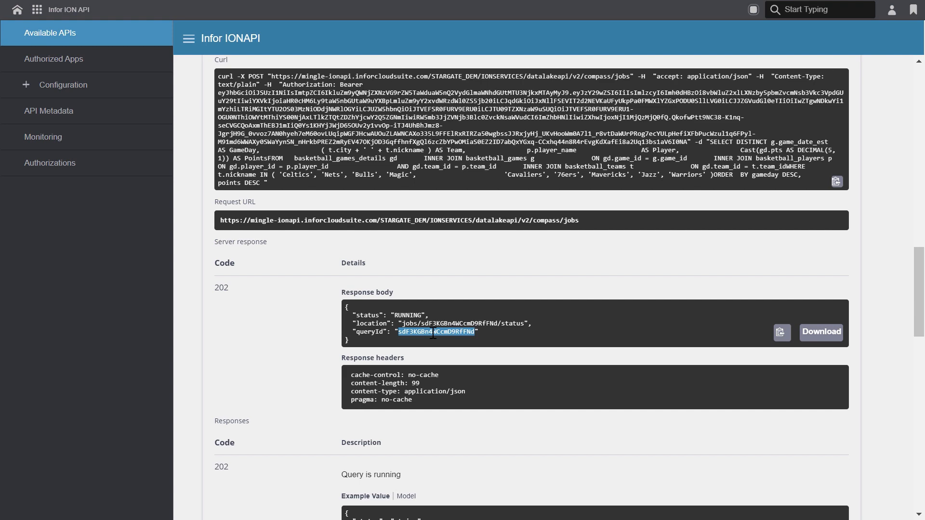
scroll(down, 3)
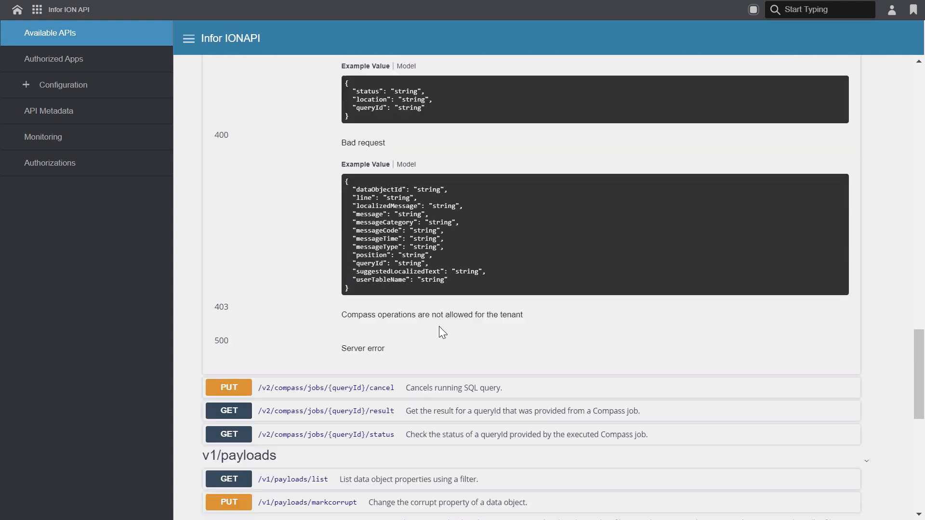
Query job status for sdF3KGBn4WCcmD9RfFNd, confirming FINISHED with 140,724 rows
scroll(down, 3)
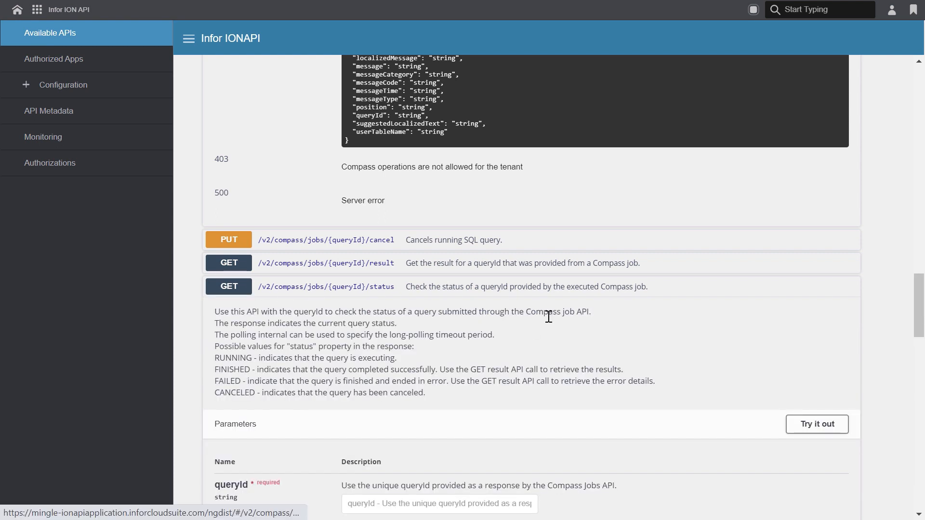
click(818, 424)
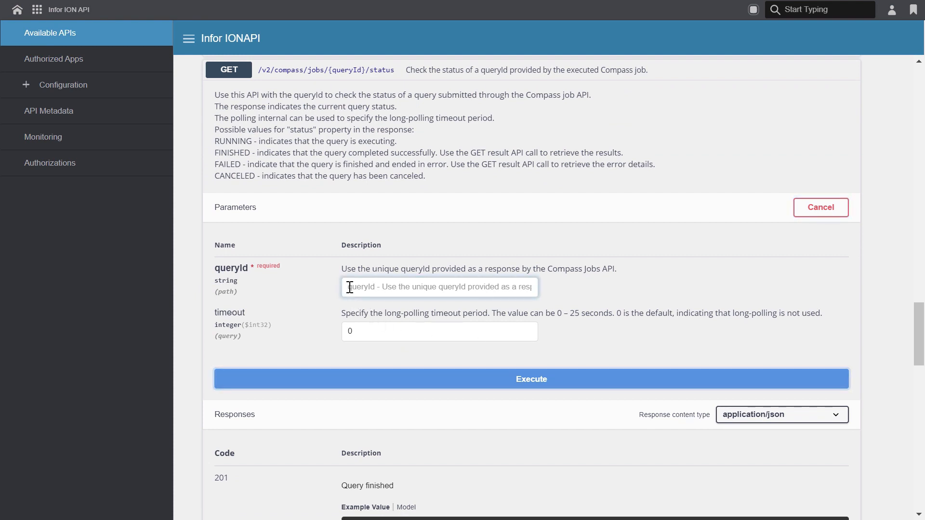
text(sdF3KGBn4WCcmD9RfFNd)
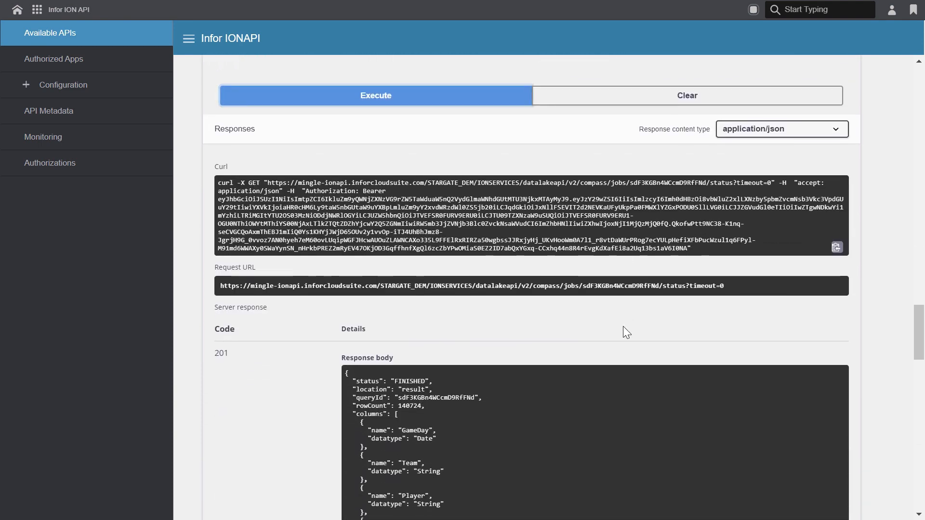
scroll(down, 3)
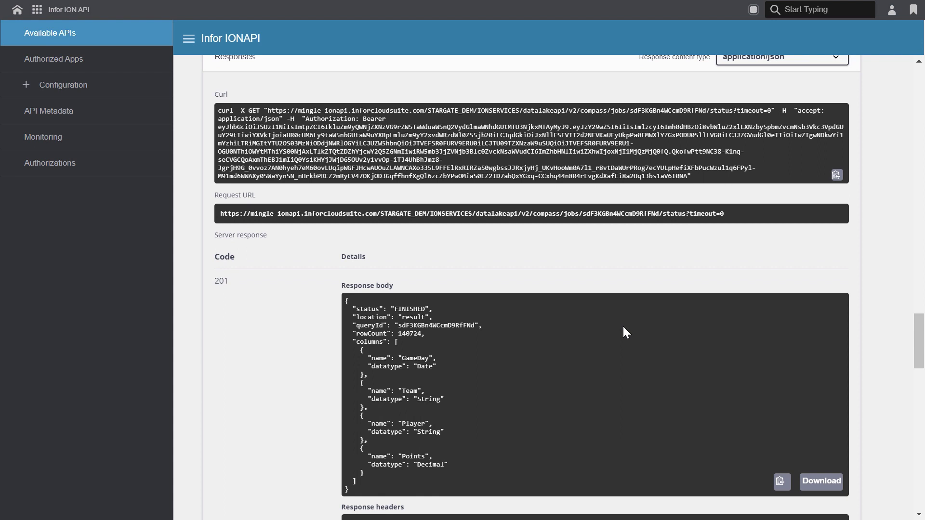
scroll(down, 3)
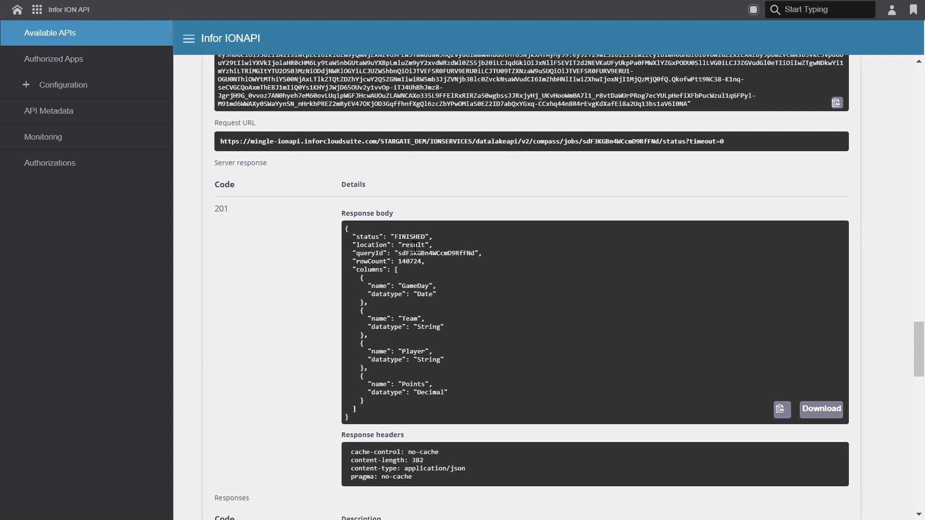
mouse_move(385, 272)
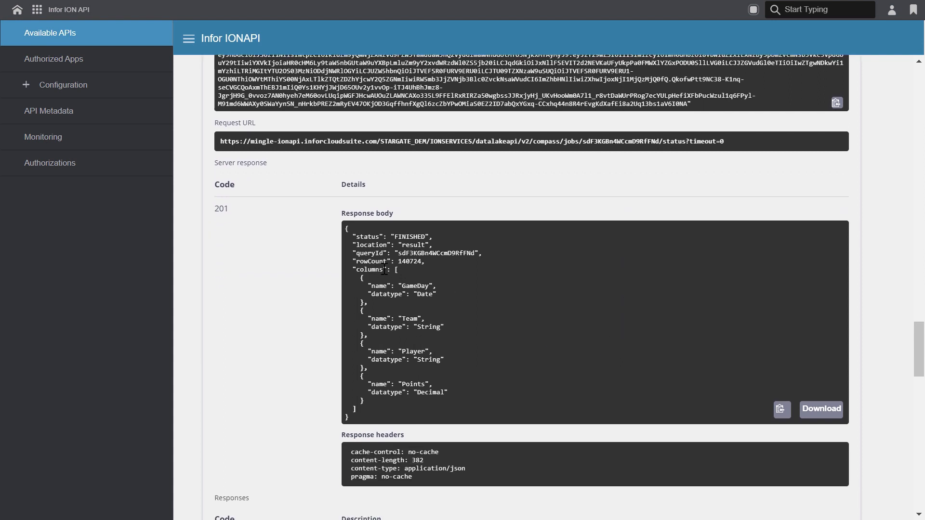
mouse_move(411, 276)
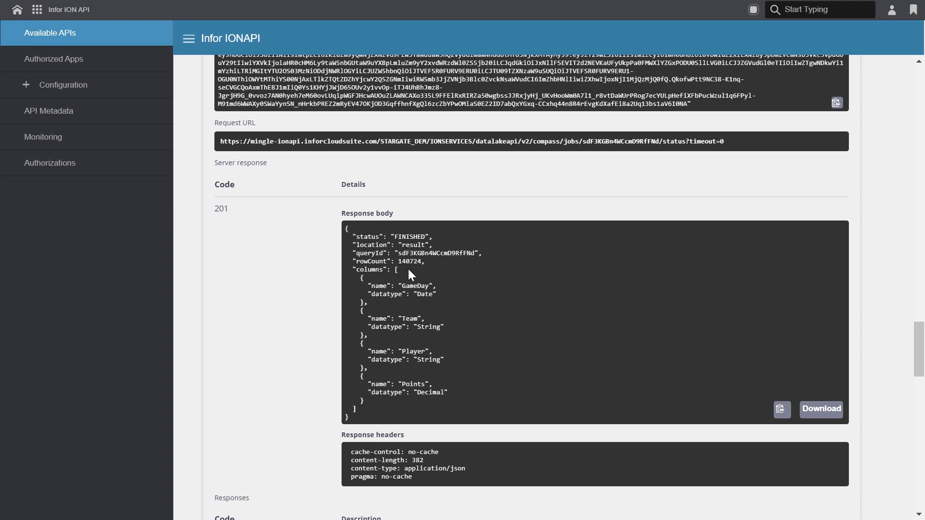
mouse_move(418, 271)
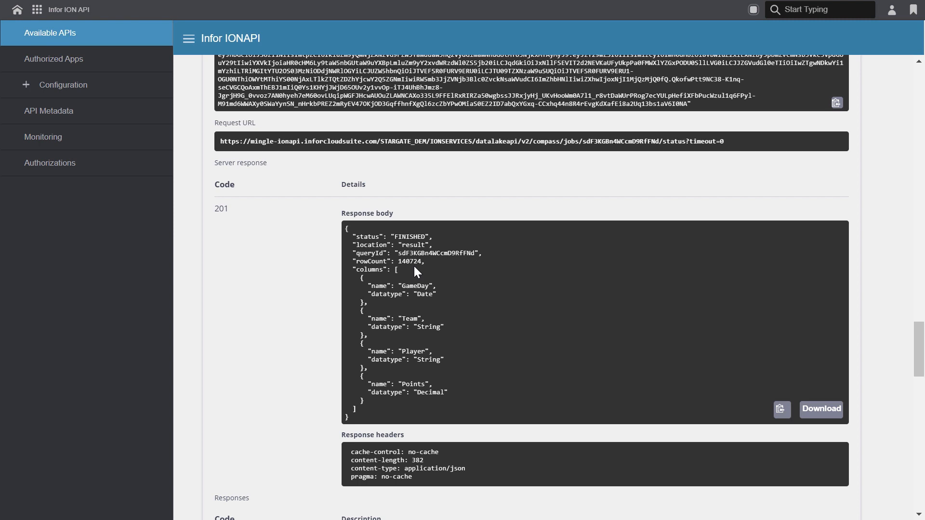
mouse_move(395, 283)
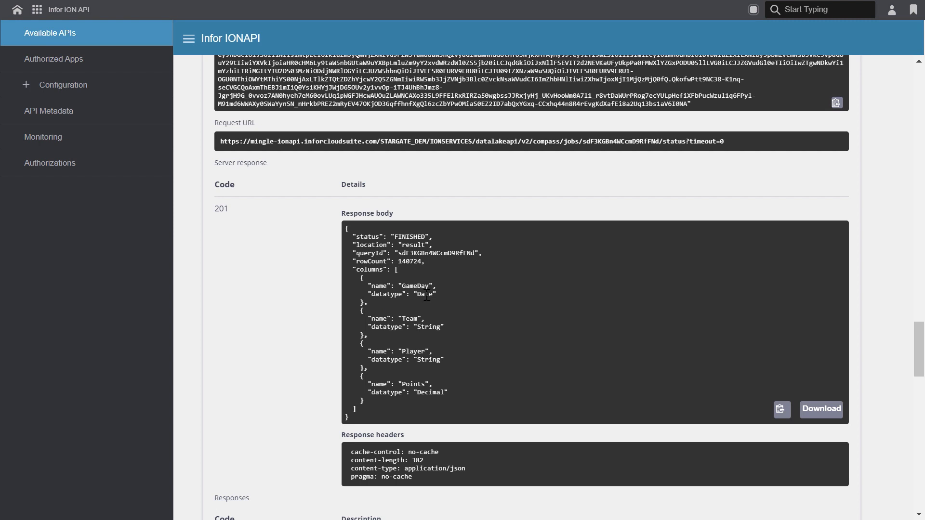
mouse_move(427, 341)
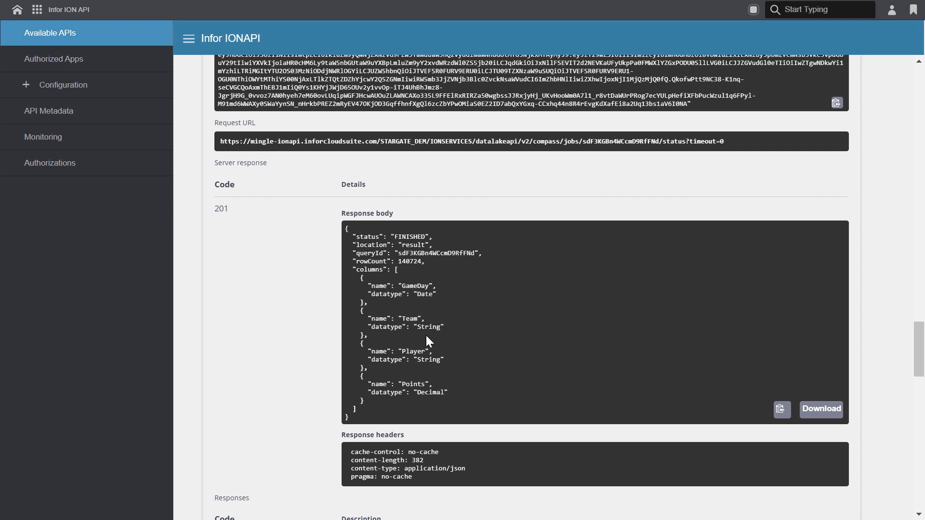
mouse_move(435, 397)
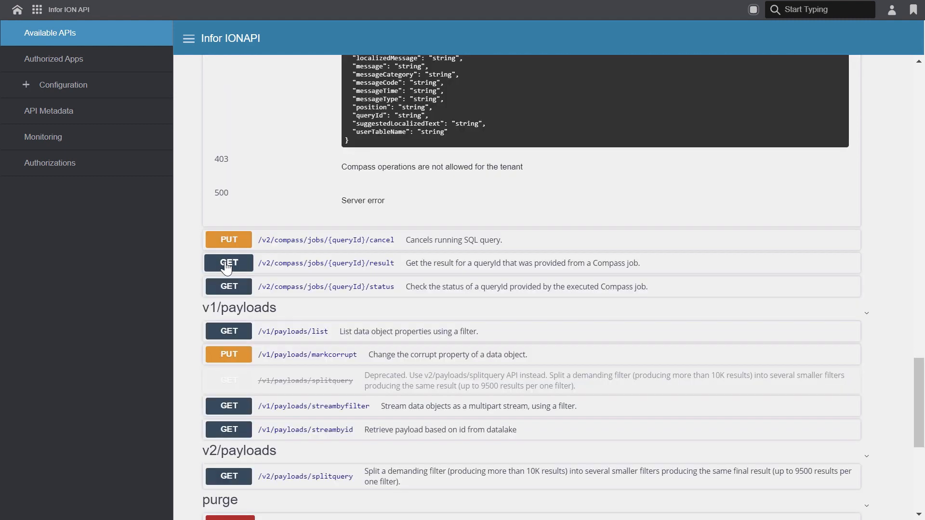
Fill the GET result request: queryId sdF3KGBn4WCcmD9RfFNd, offset 0, limit 1000, identity encoding
click(228, 264)
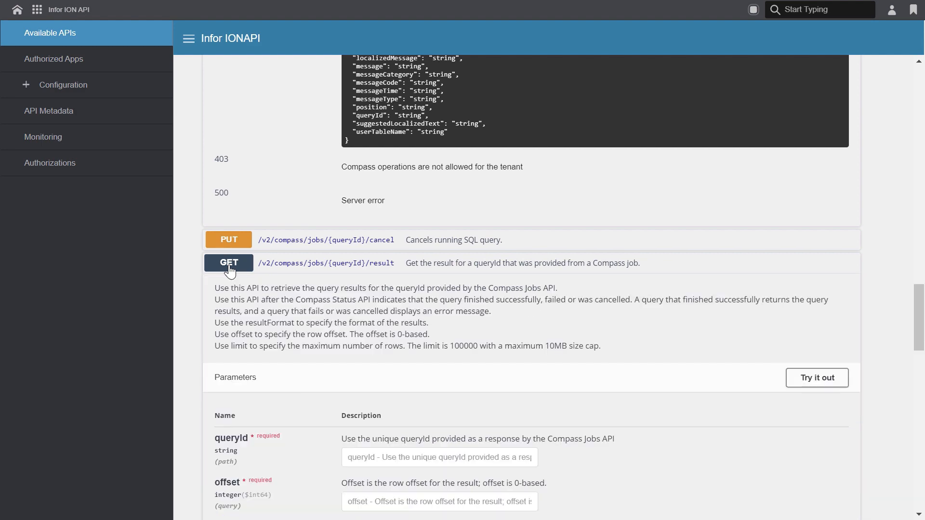
click(816, 378)
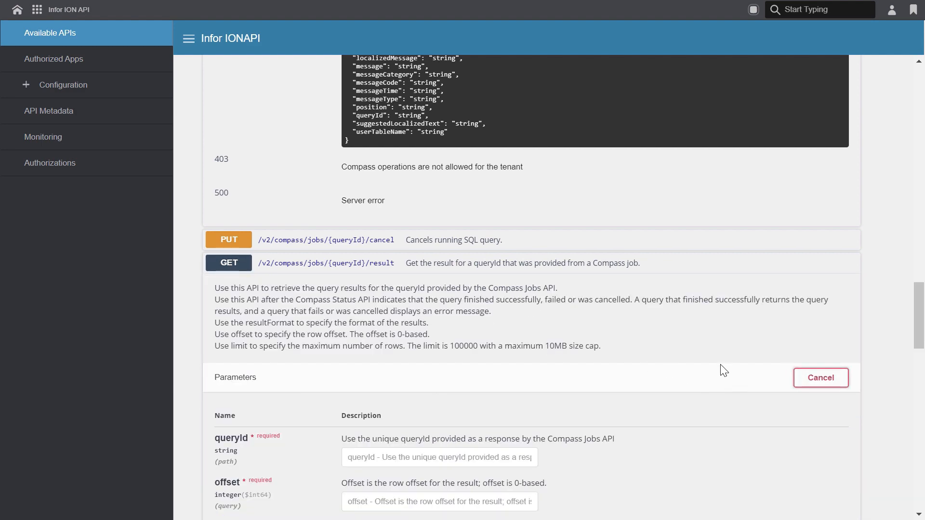
scroll(down, 3)
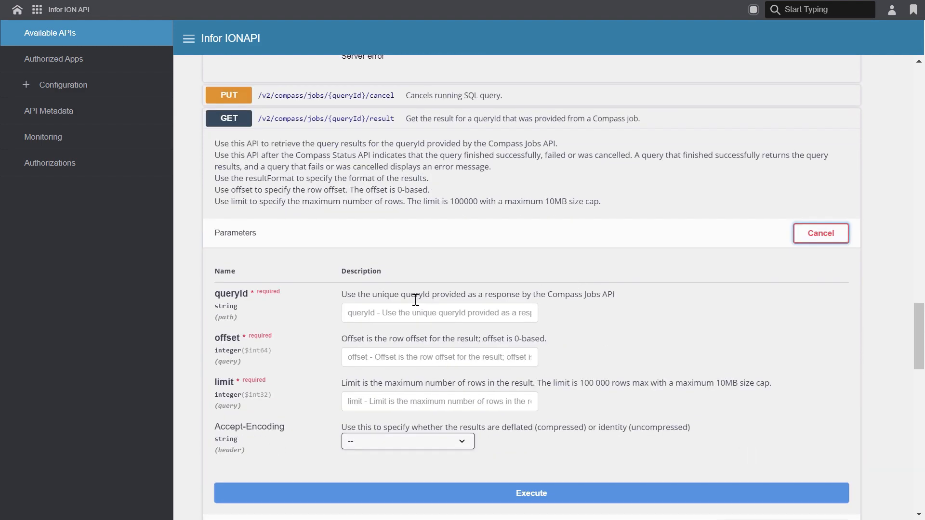
click(439, 312)
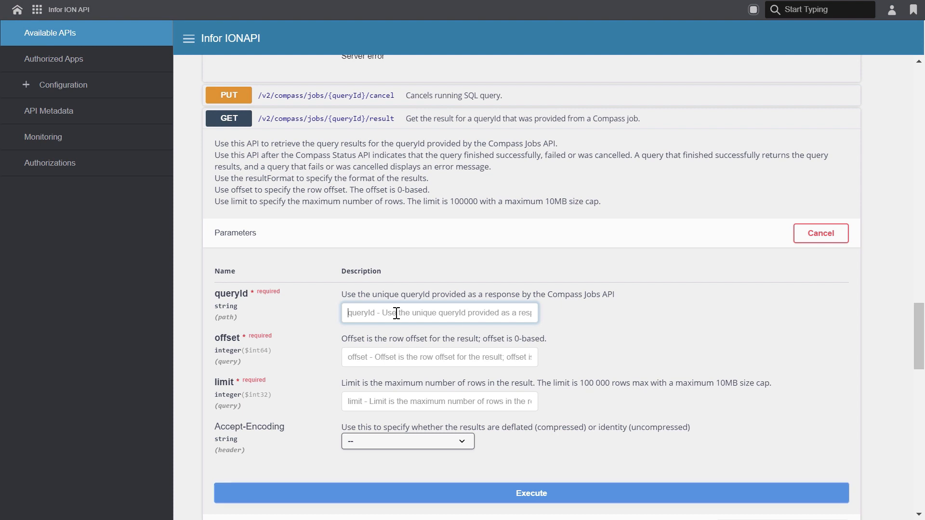
text(sdF3KGBn4WCcmD9RfFNd)
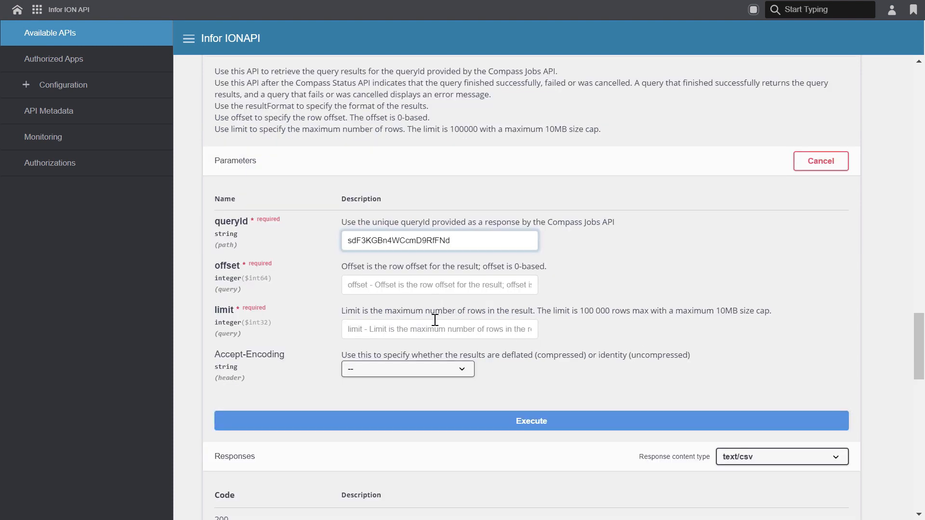
mouse_move(339, 302)
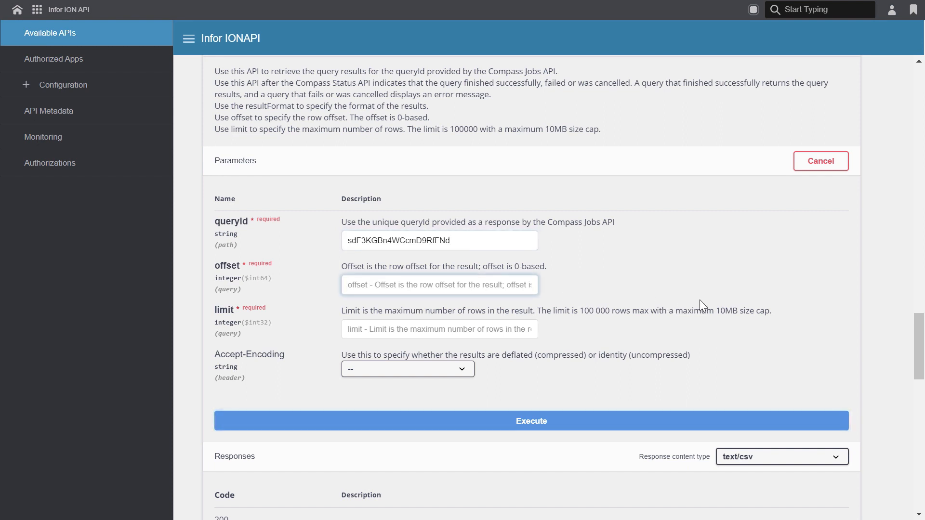
text(0)
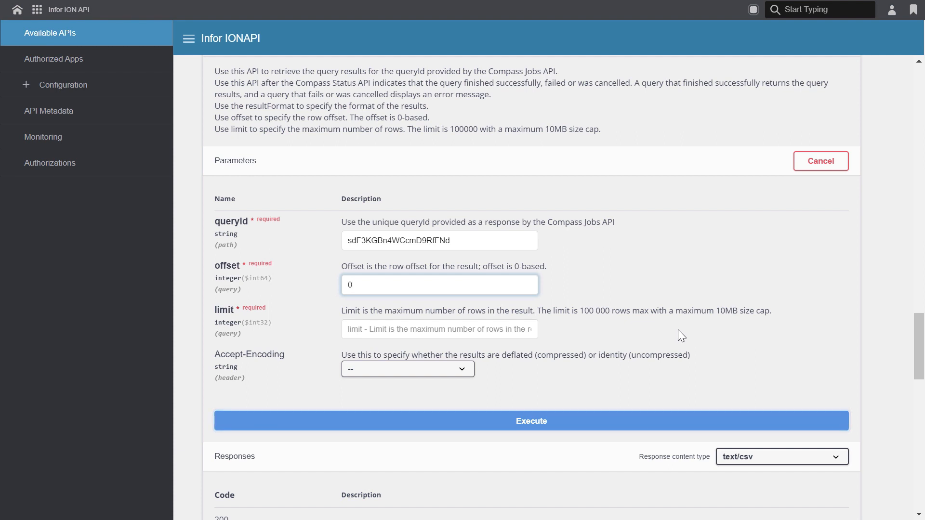
scroll(down, 3)
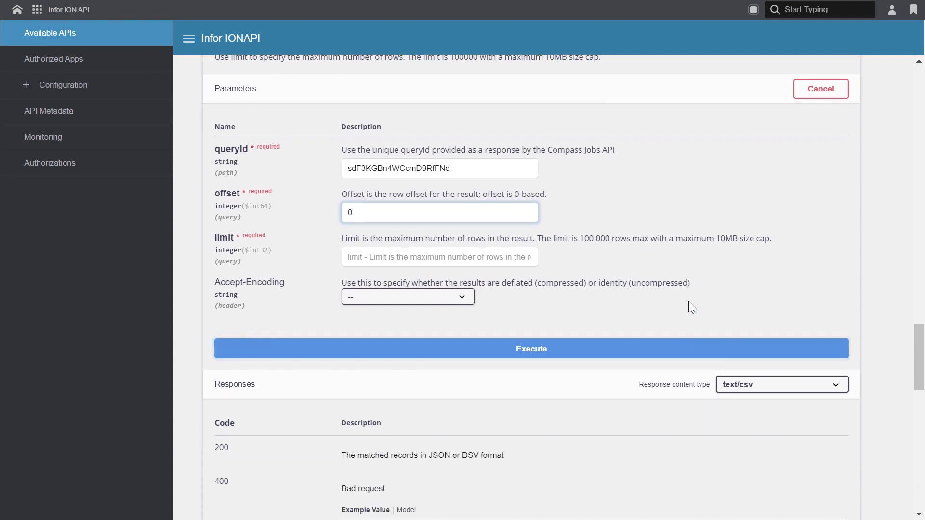
mouse_move(581, 276)
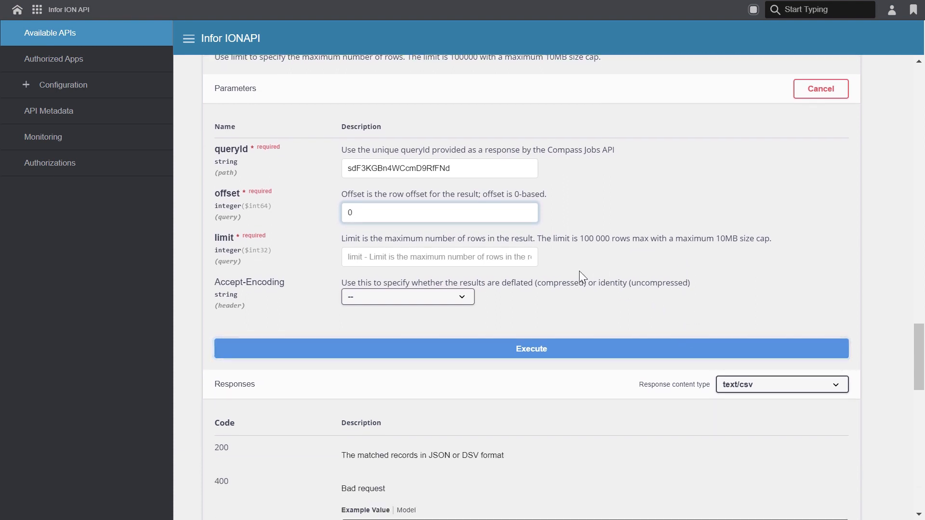
text(1)
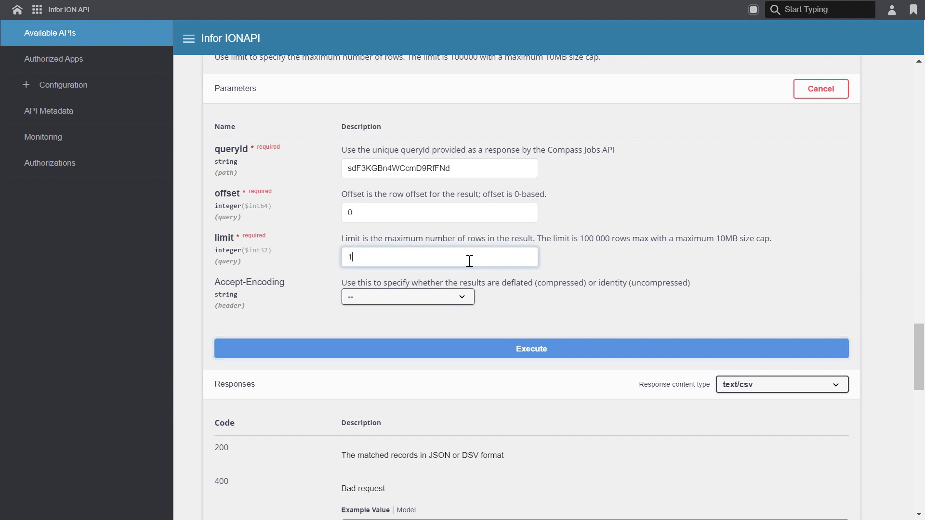
text(000)
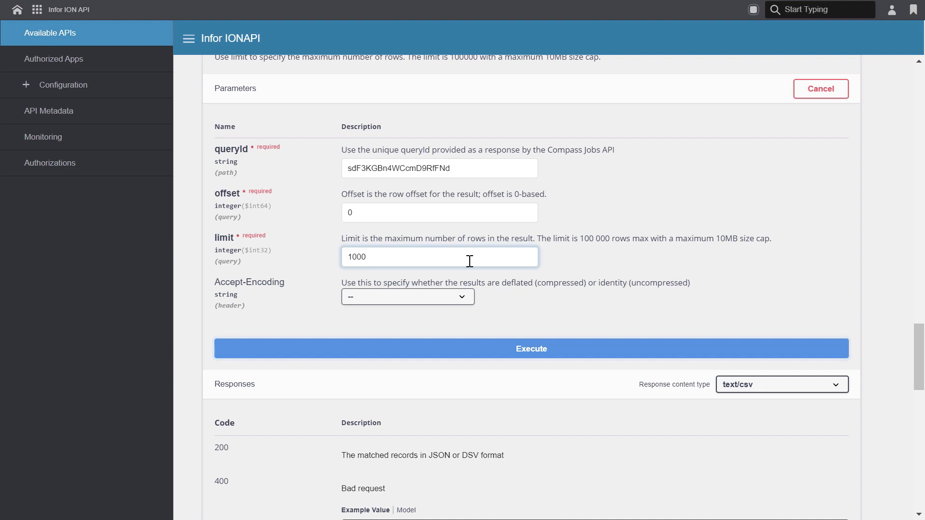
click(408, 296)
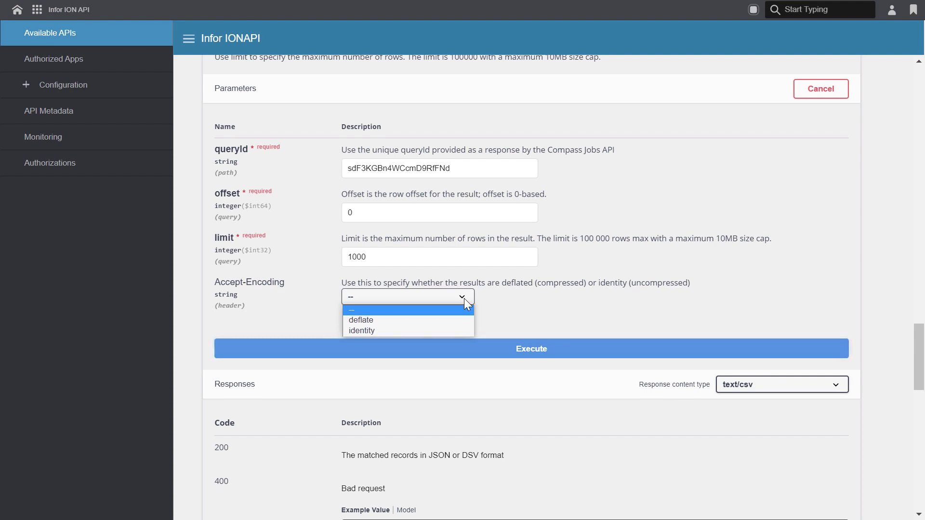
mouse_move(361, 331)
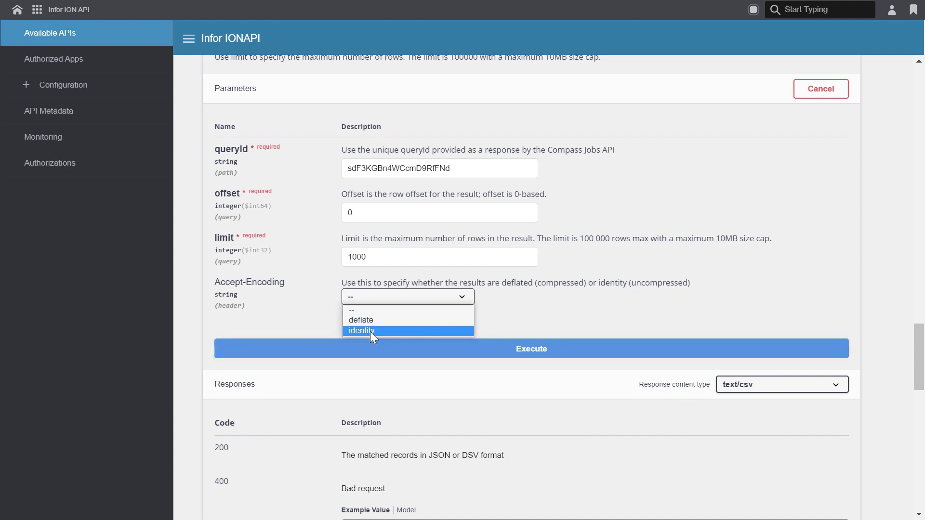
click(361, 331)
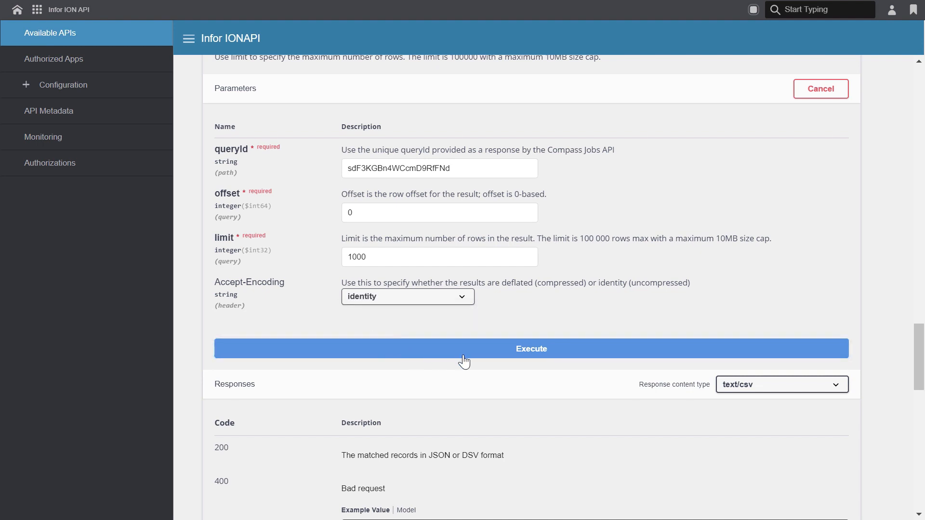
mouse_move(610, 367)
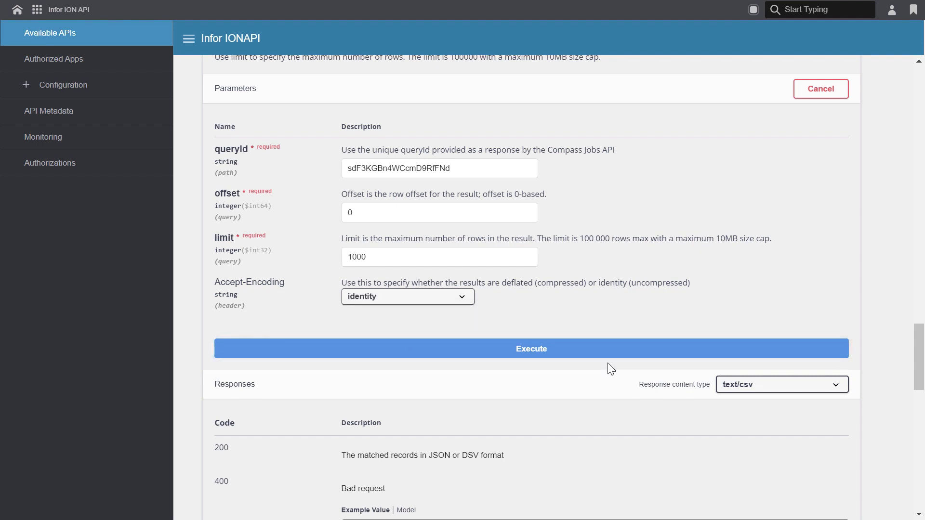
Execute the result request as application/x-ndjson and scroll through the returned records
click(783, 385)
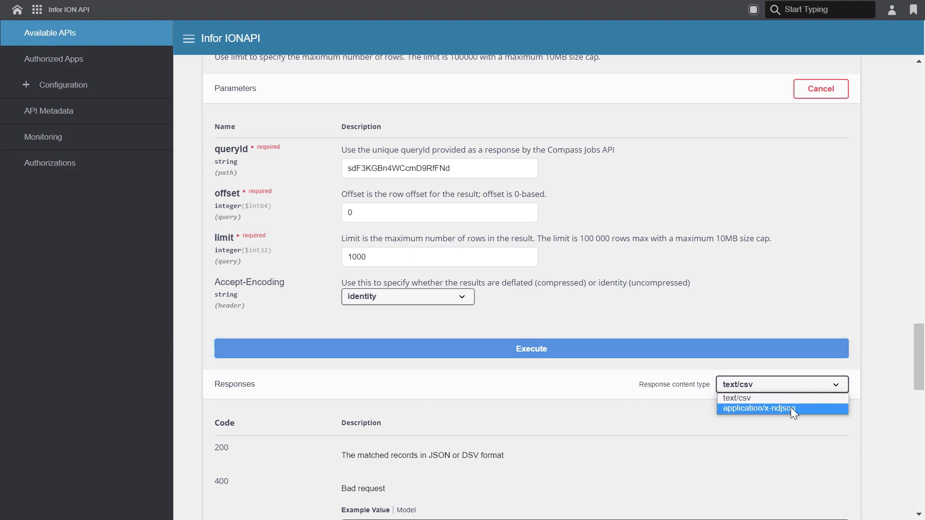
click(758, 409)
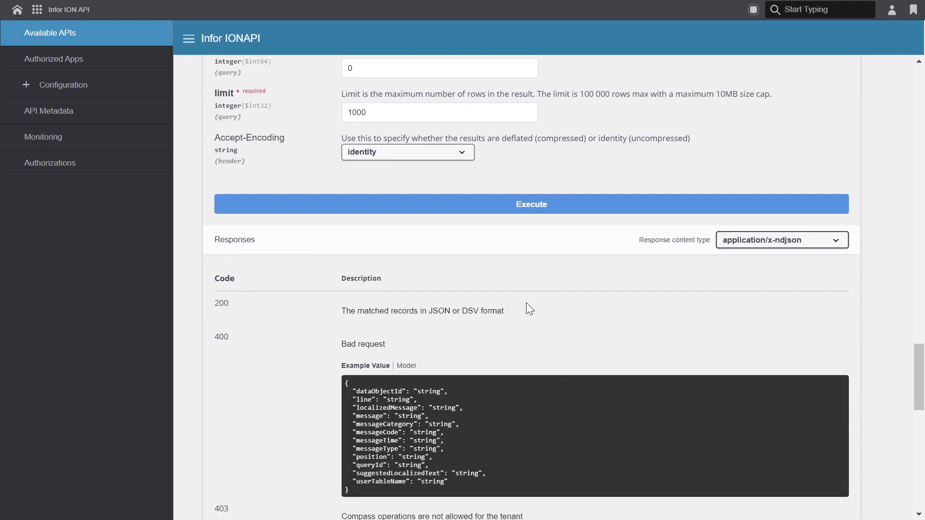
click(532, 204)
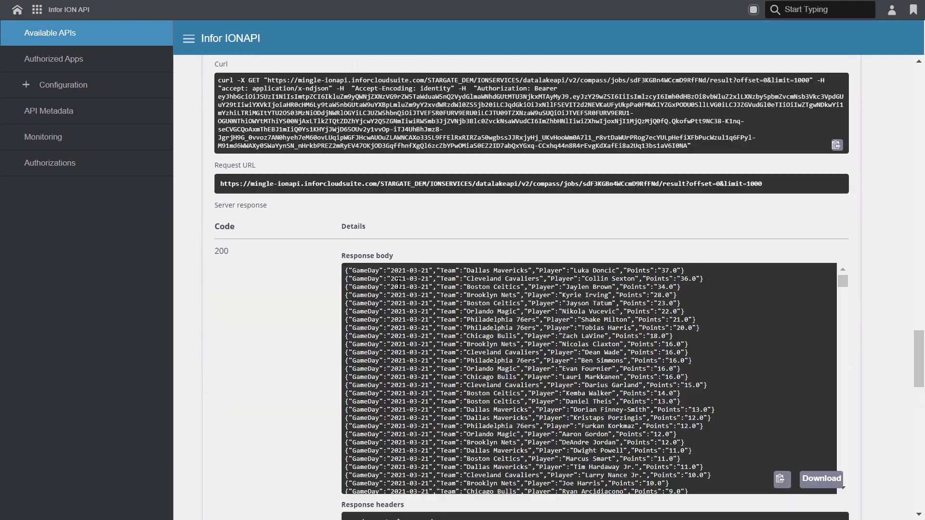
scroll(down, 3)
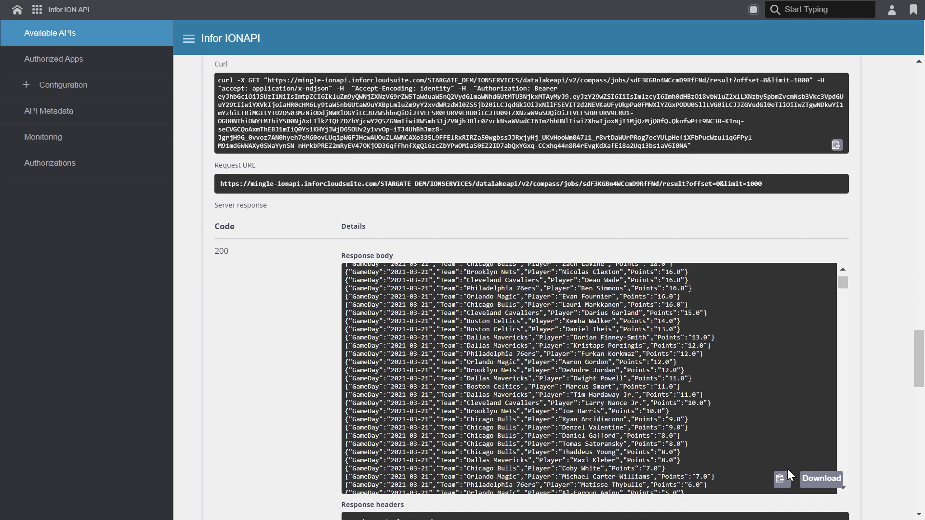
Download the NDJSON basketball results and scroll through them in Notepad to line 1000
click(821, 479)
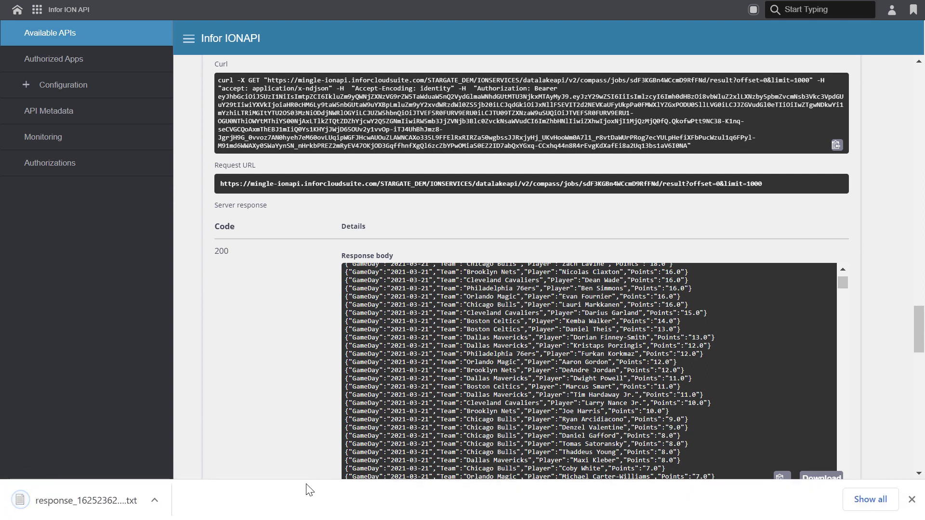
click(85, 501)
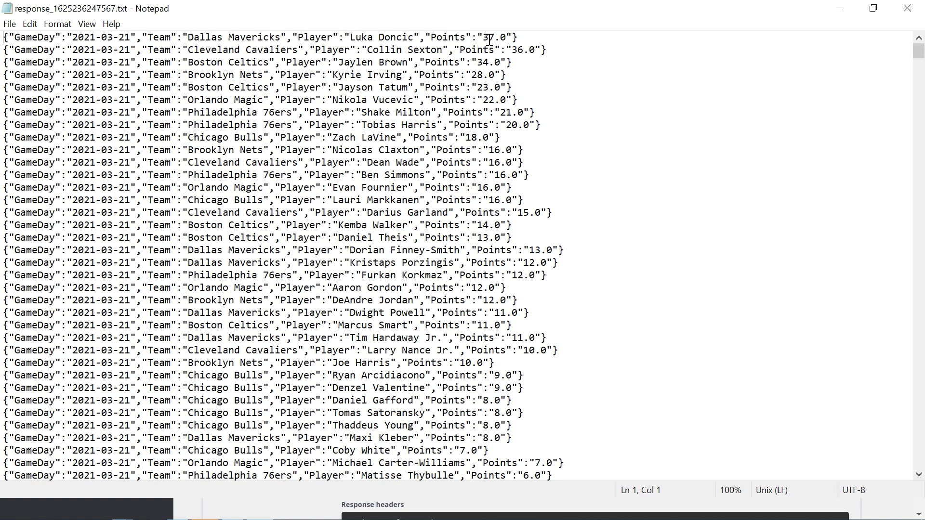
scroll(down, 3)
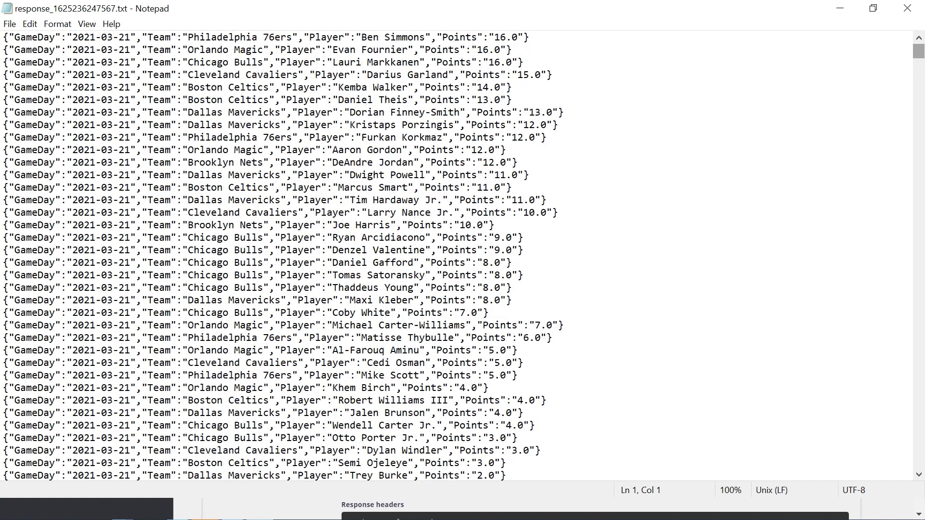
scroll(down, 3)
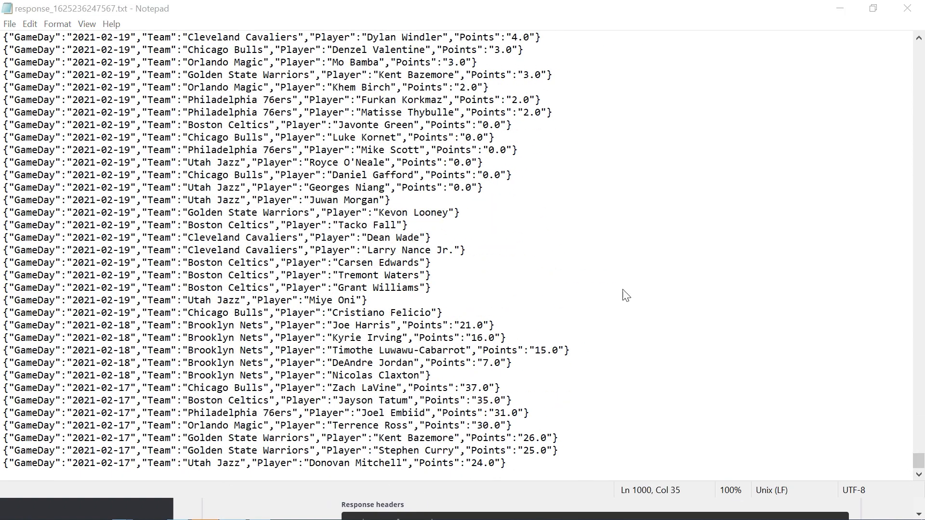
mouse_move(643, 502)
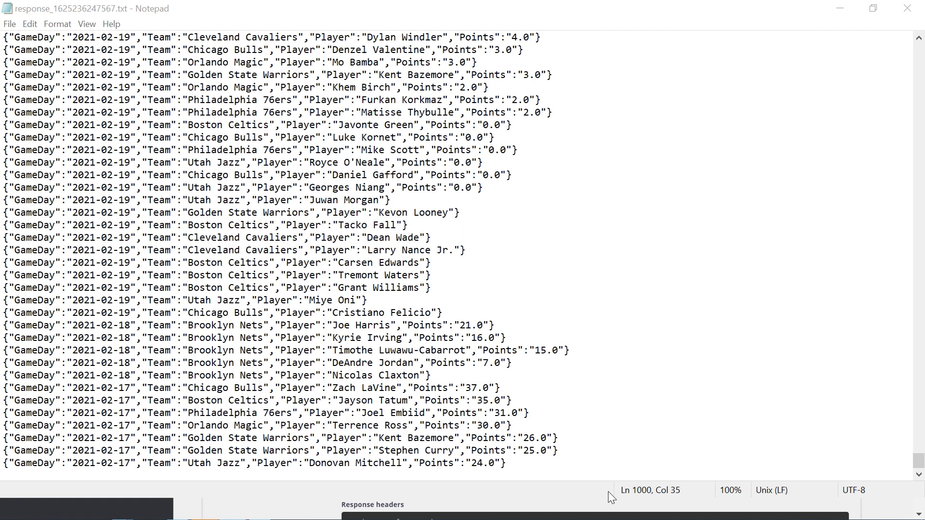
mouse_move(268, 486)
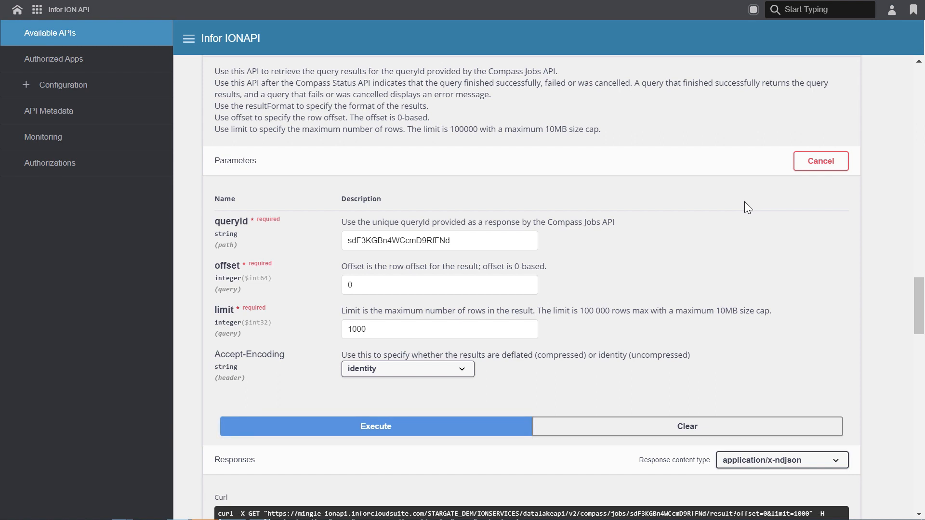
Request the next results page with offset 1000 and limit 2000 as text/csv
click(439, 285)
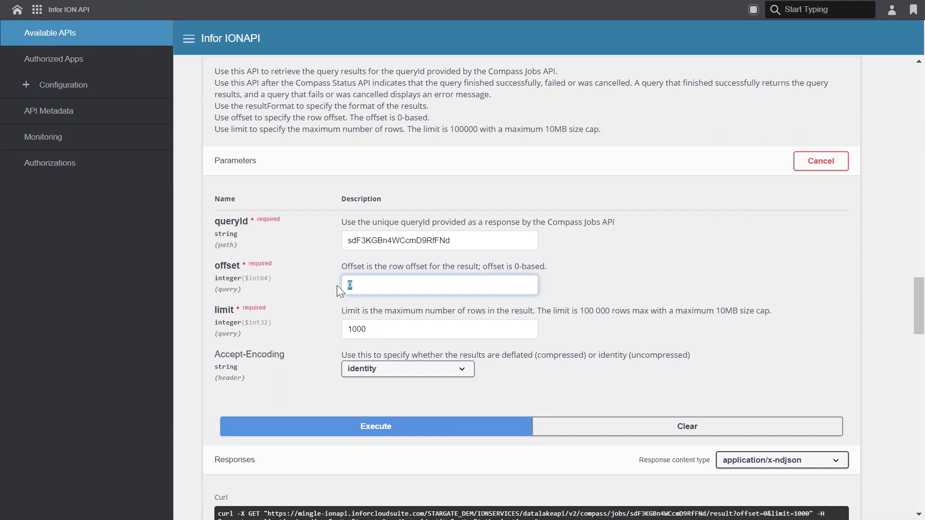
text(1)
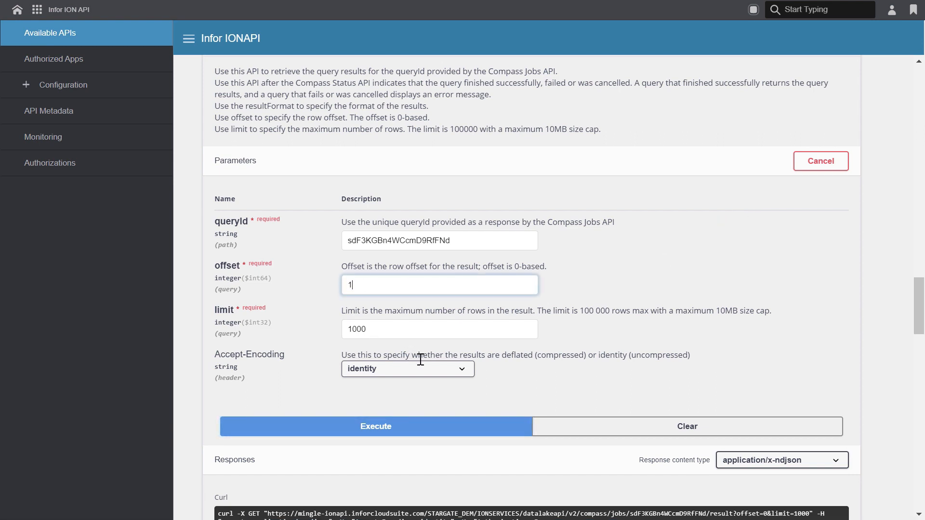
text(000)
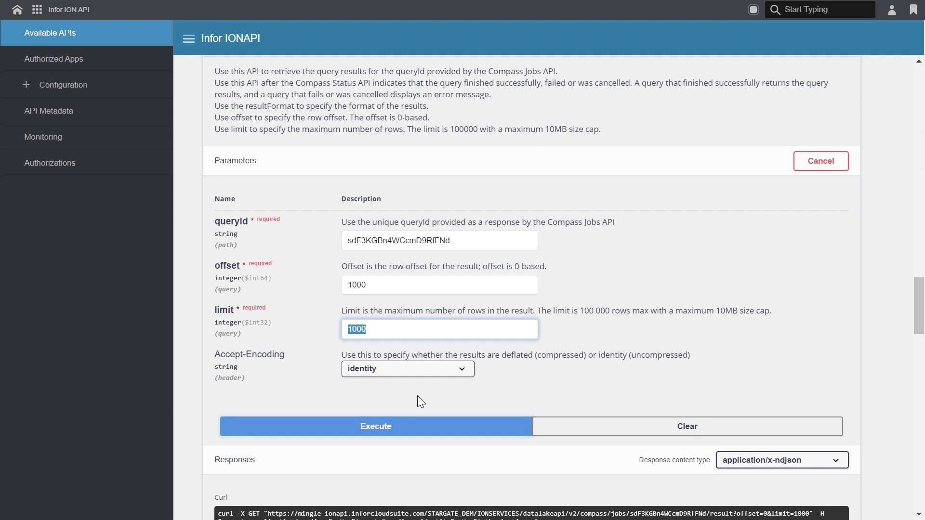
mouse_move(429, 405)
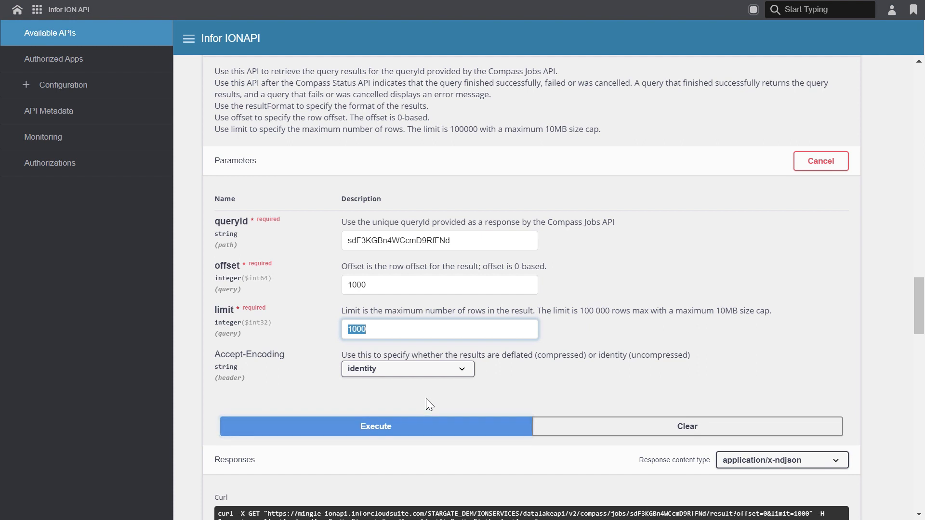
mouse_move(691, 474)
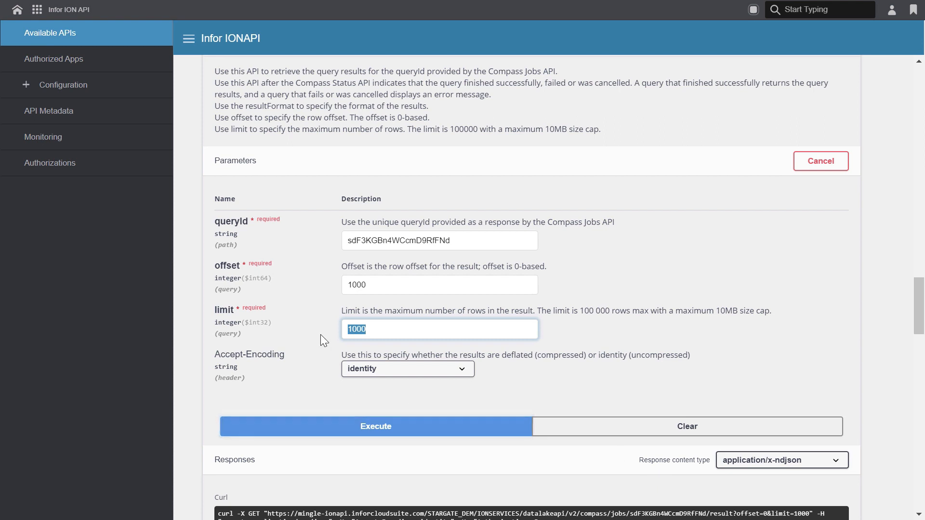
text(200)
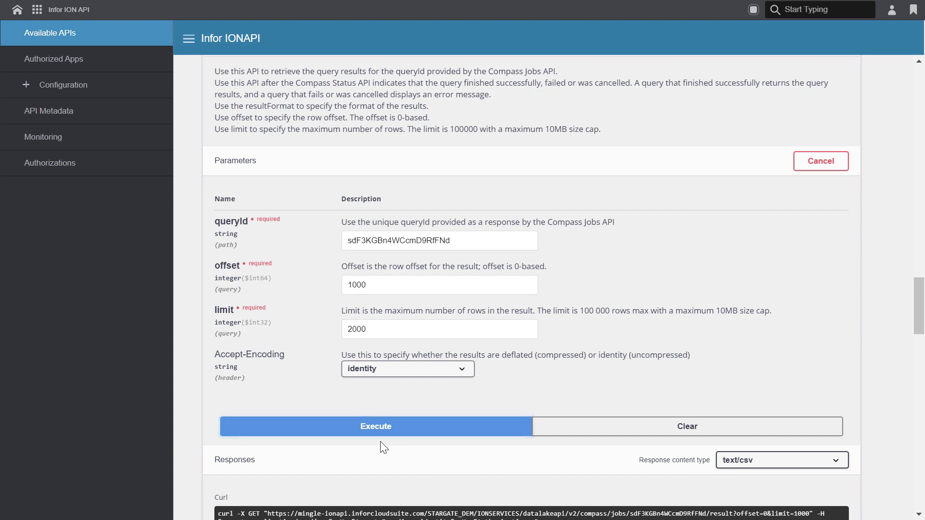
mouse_move(572, 400)
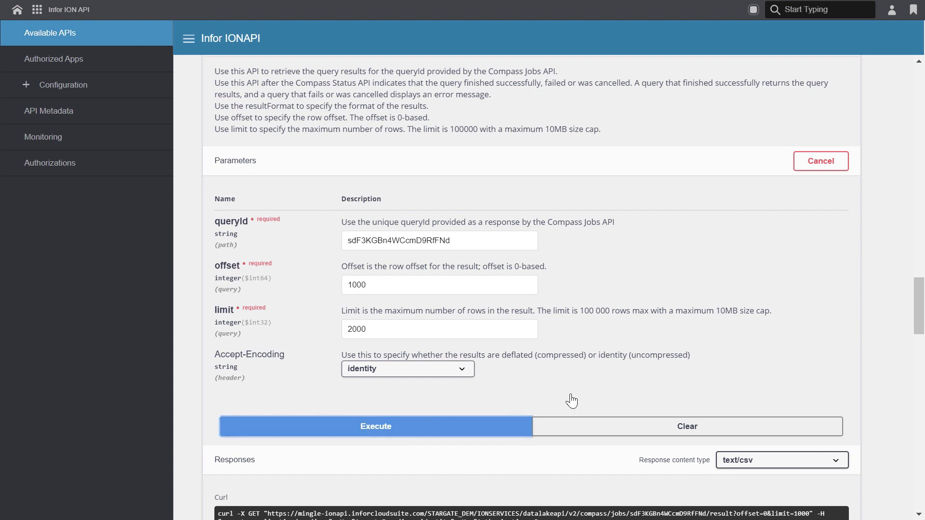
click(376, 426)
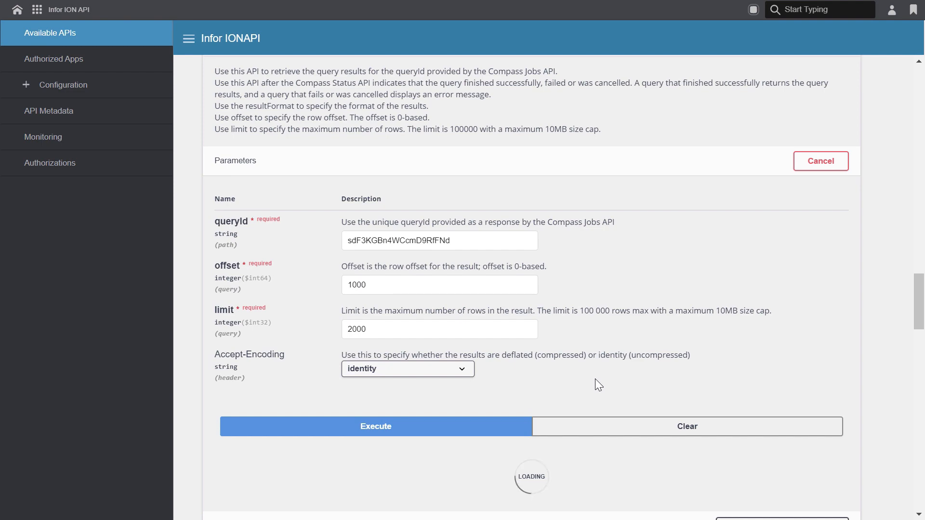
click(376, 426)
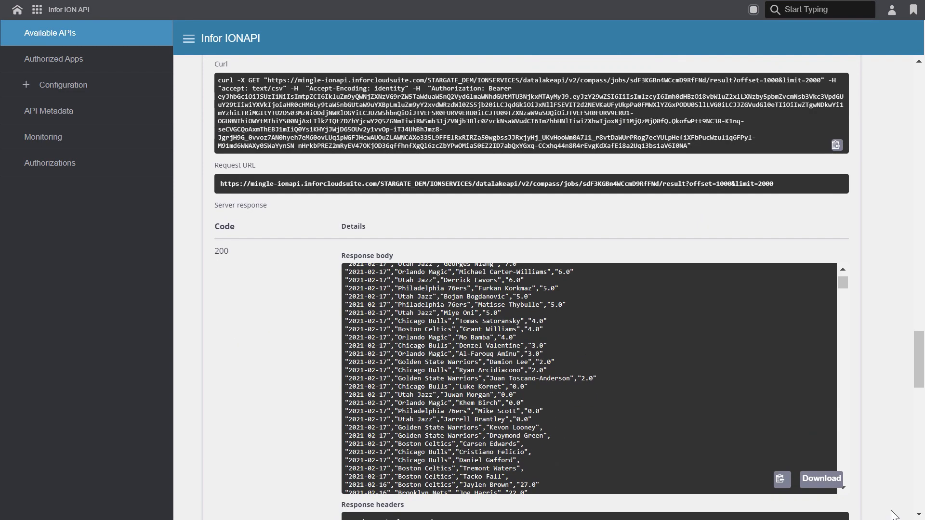
Open the downloaded CSV in Notepad and check the GameDay, Team, Player, Points rows to line 2001
click(821, 479)
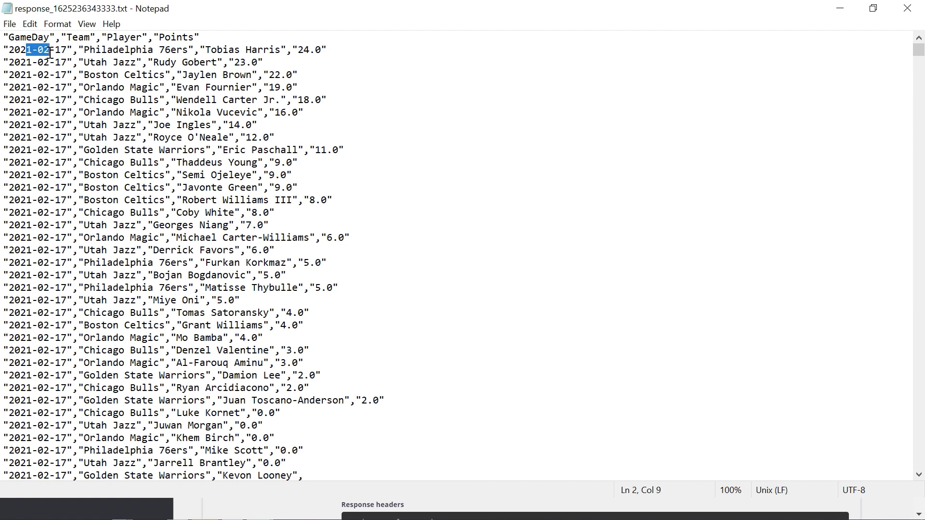
click(68, 53)
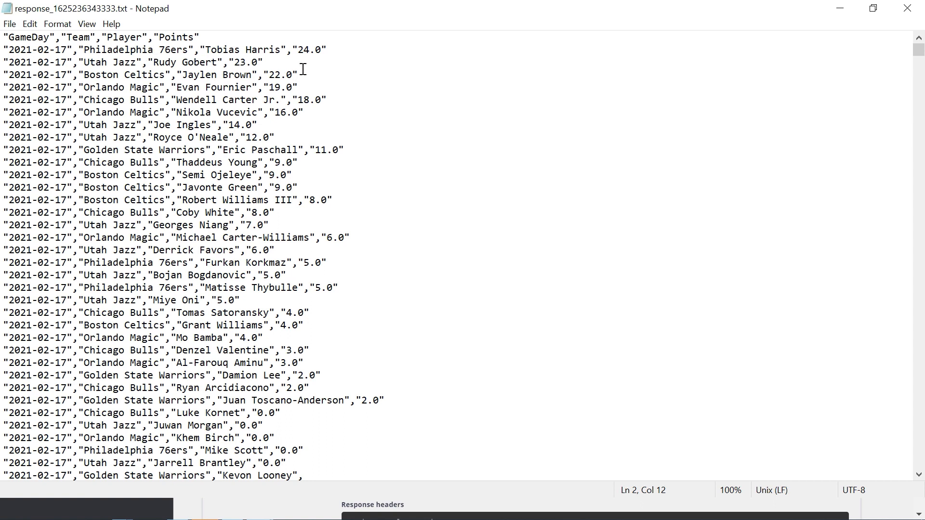
mouse_move(244, 75)
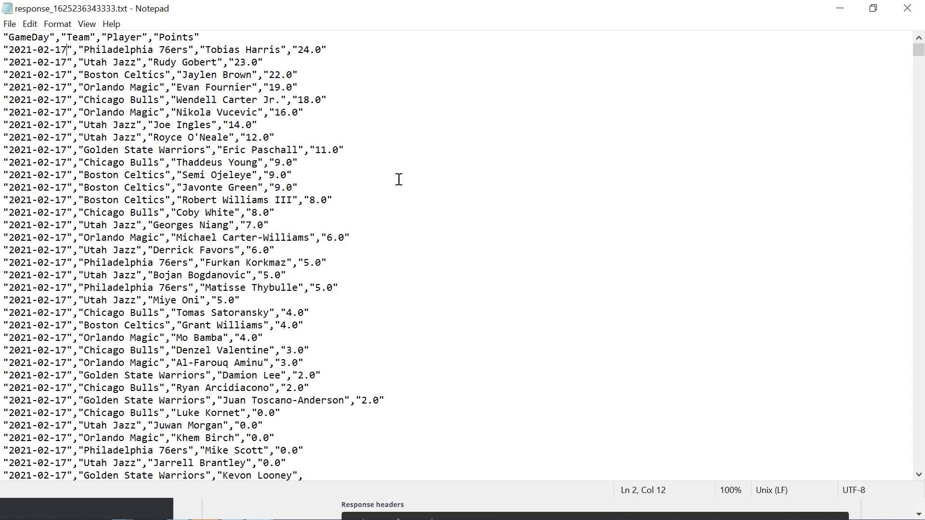
scroll(down, 3)
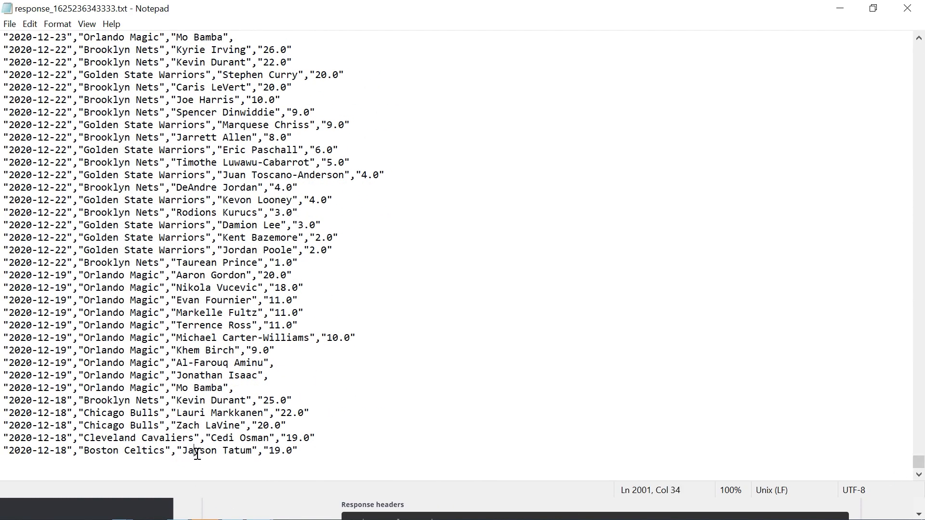
mouse_move(642, 505)
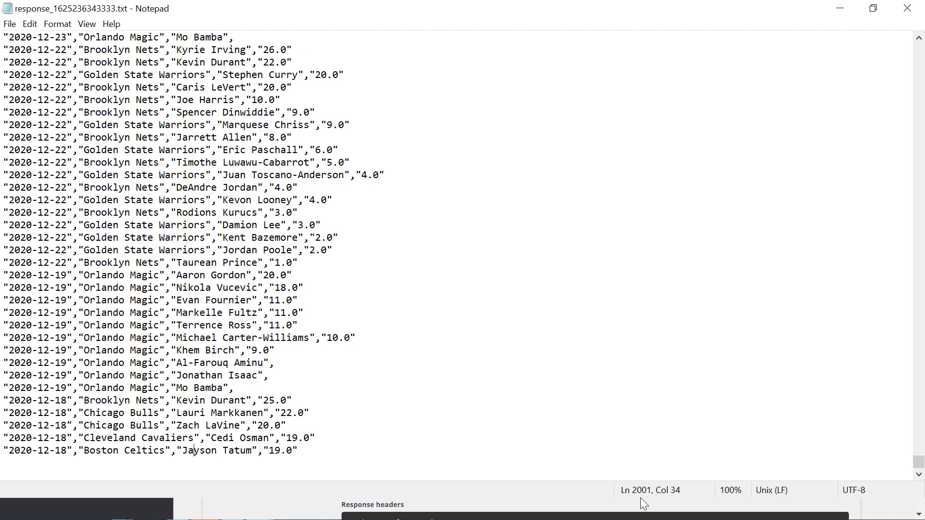
scroll(down, 3)
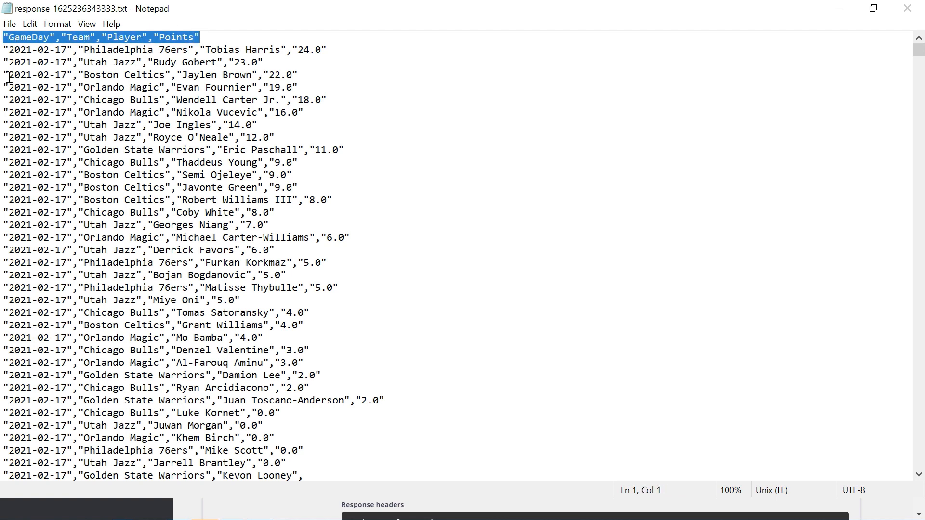
mouse_move(159, 46)
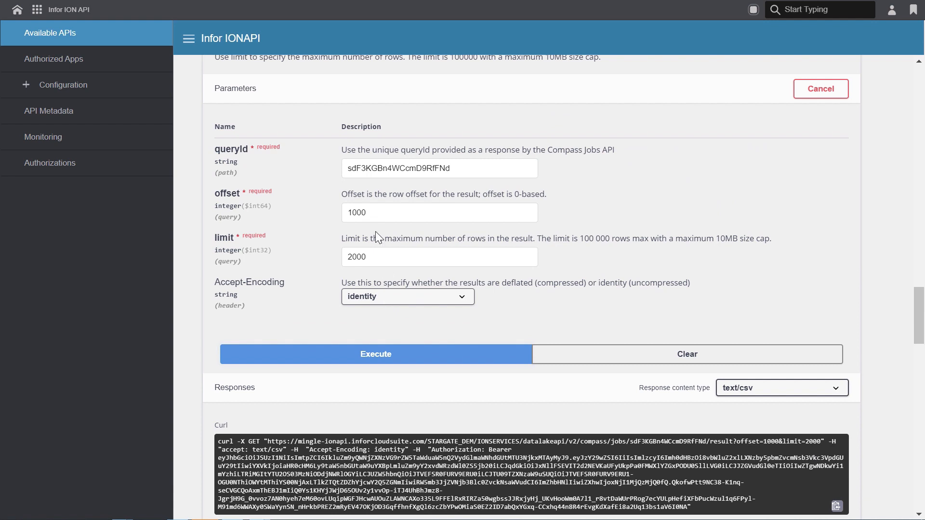
Fetch the CSV results page starting at offset 140000
double_click(358, 212)
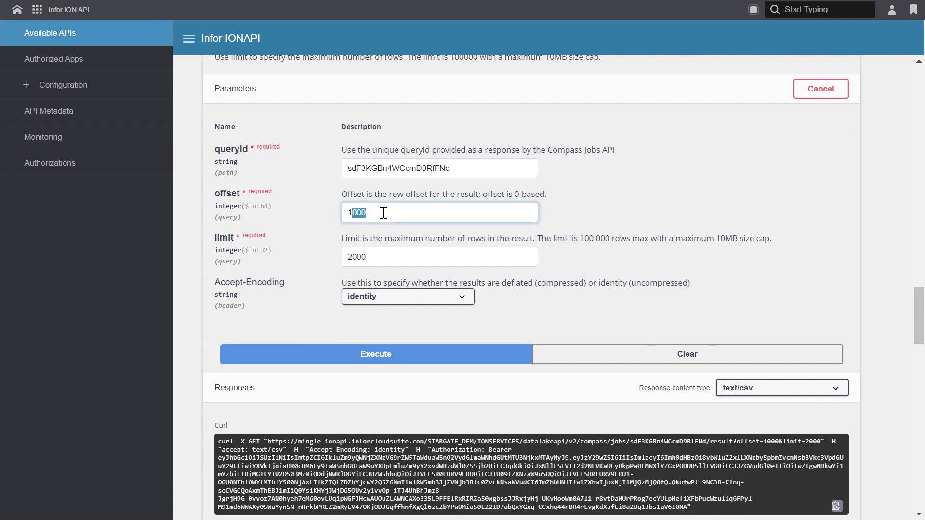
text(140000)
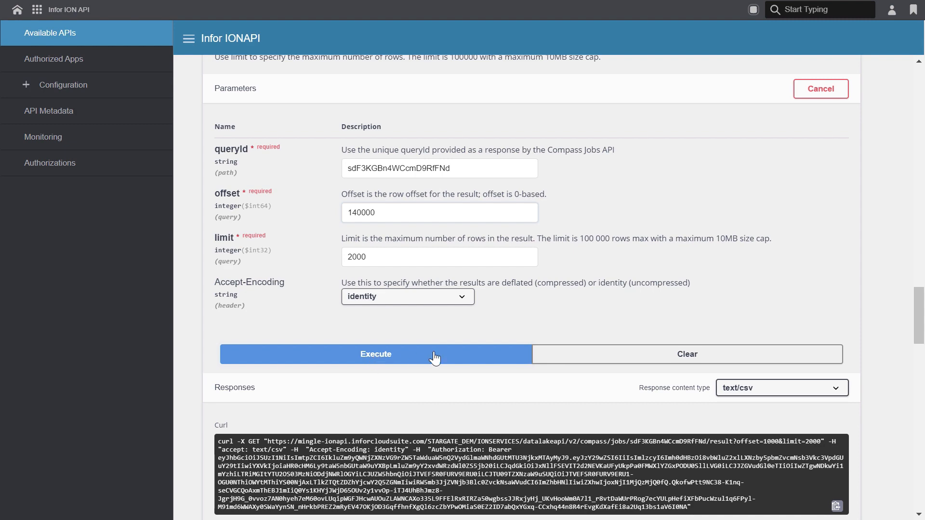
click(376, 355)
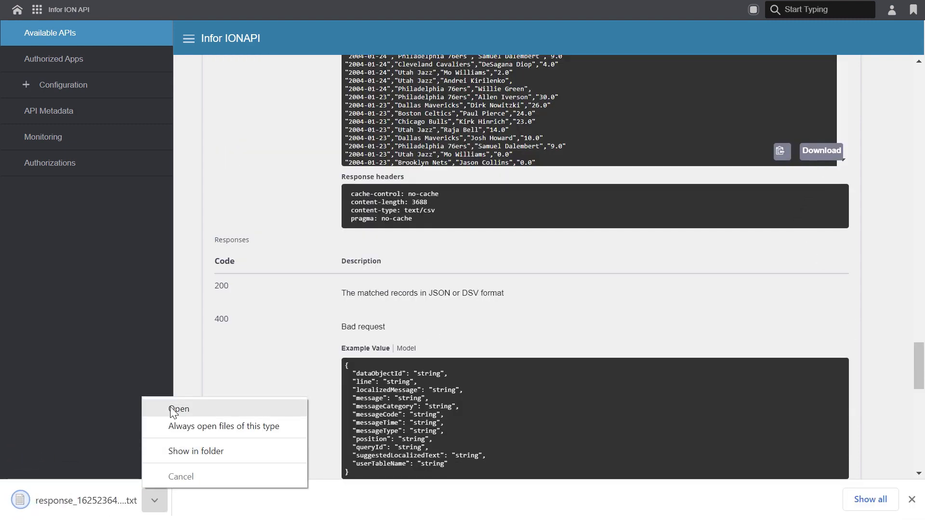
Open the offset-140000 CSV in Notepad and scroll from 2004-01-31 down to line 725
click(181, 410)
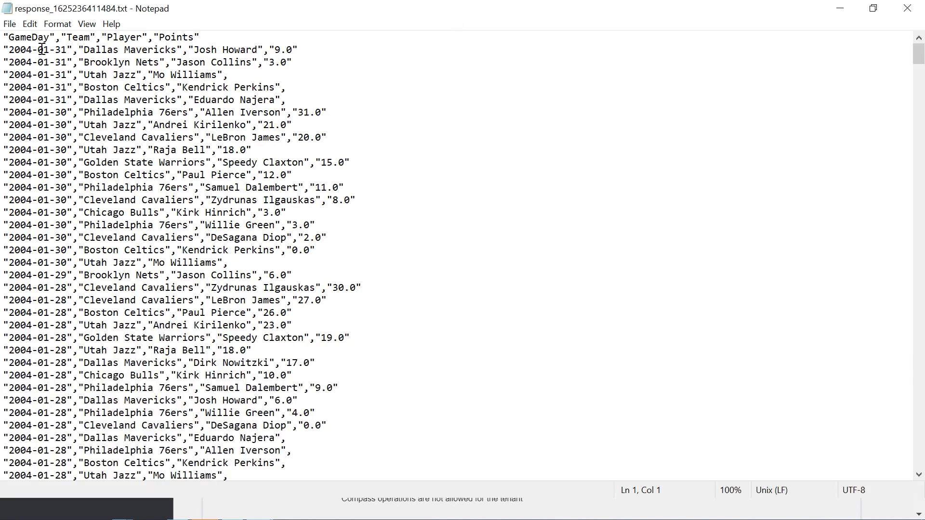
mouse_move(249, 51)
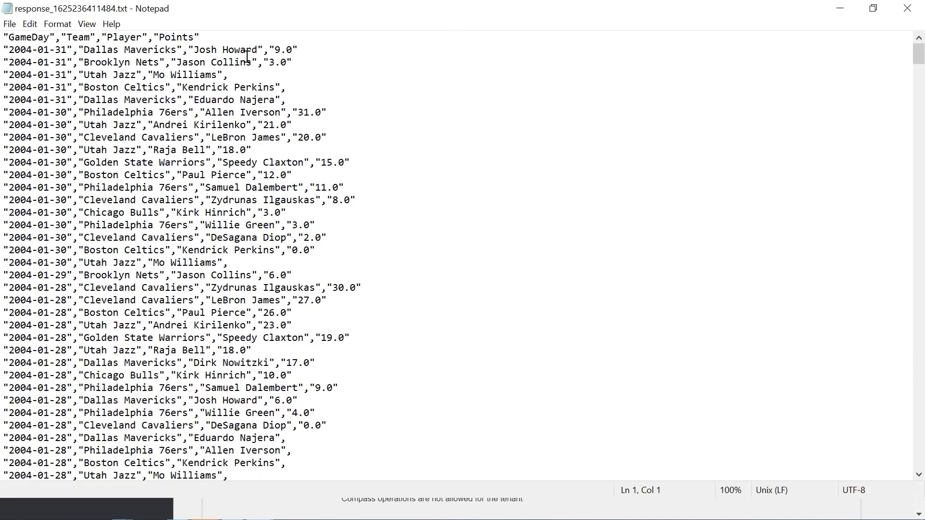
scroll(down, 3)
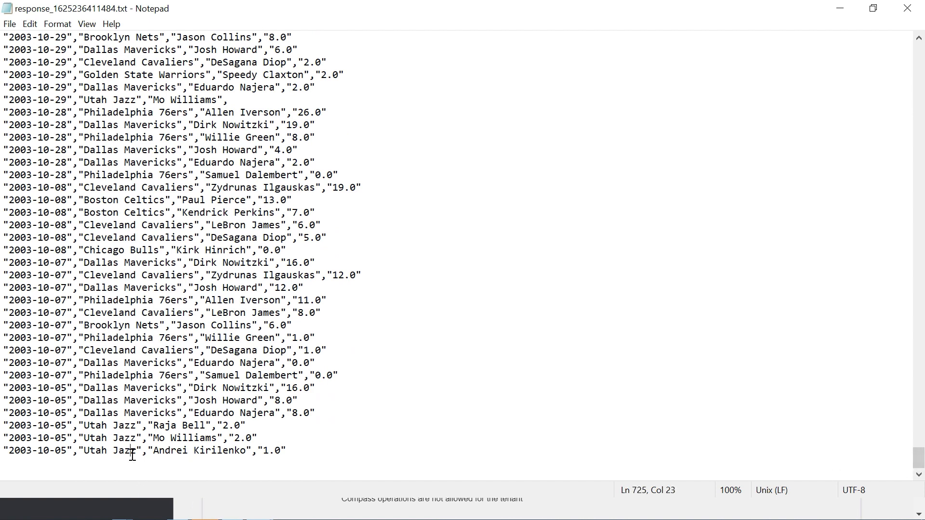
mouse_move(91, 479)
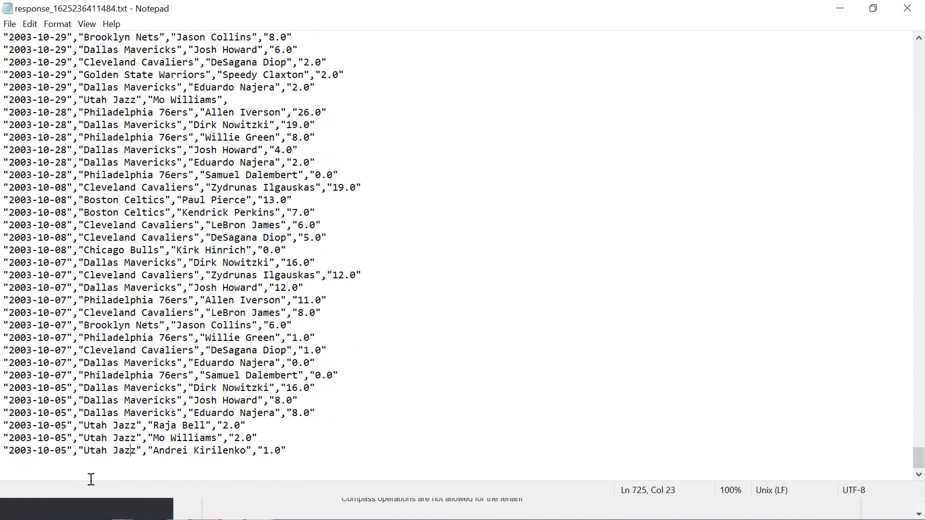
mouse_move(97, 457)
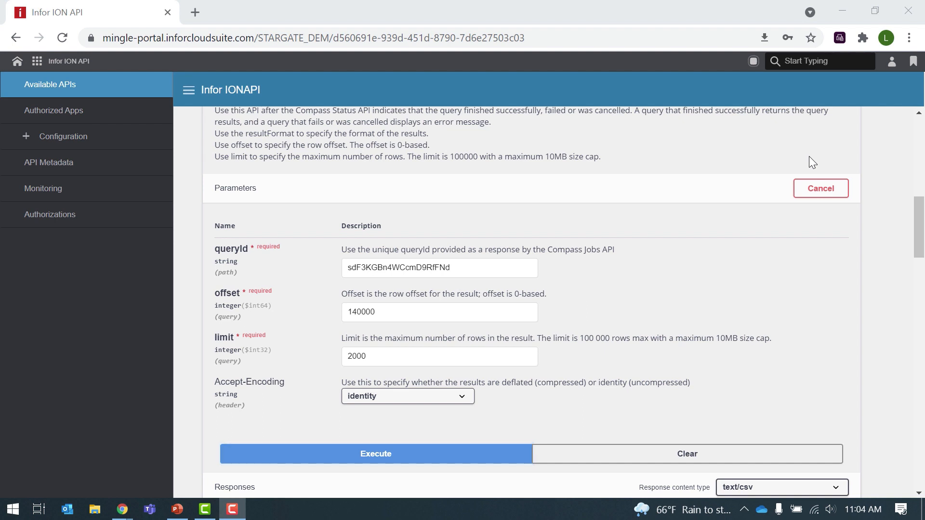
mouse_move(762, 212)
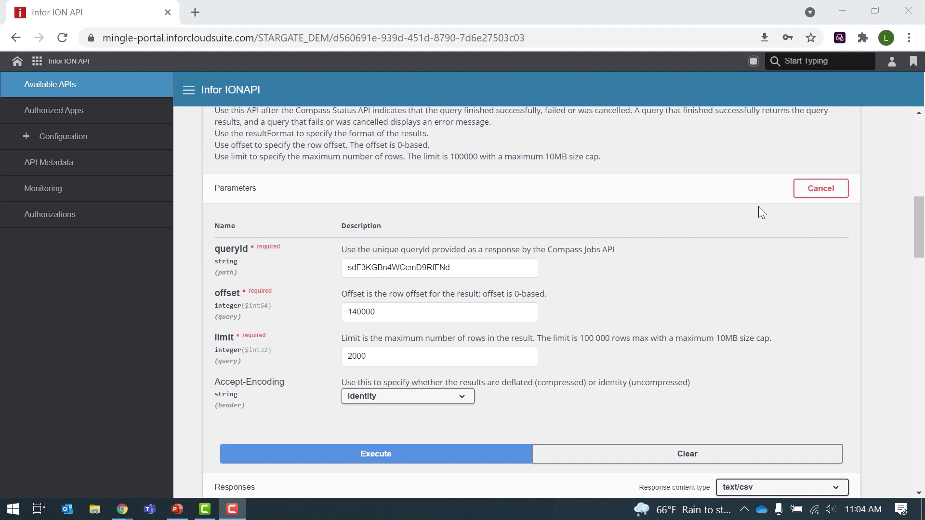
Show the Accept-Encoding choices, identity and deflate, for the result request
click(408, 396)
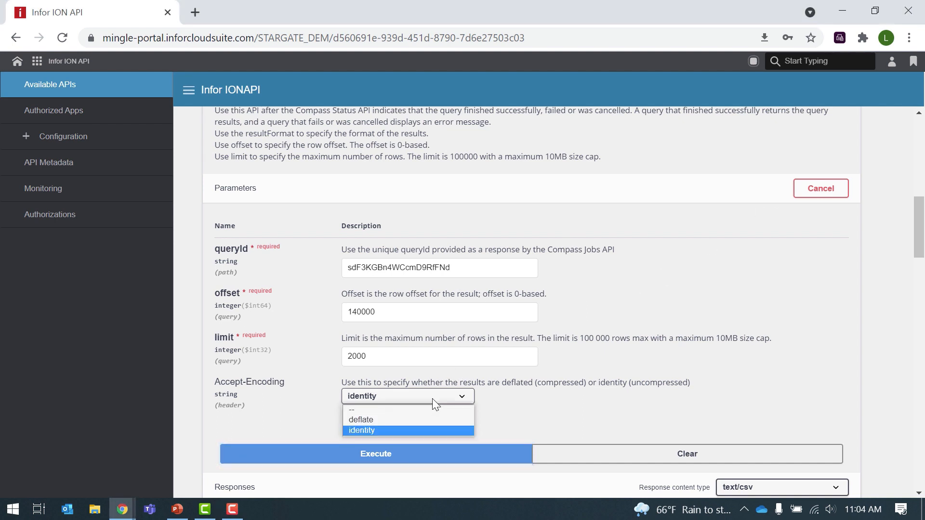